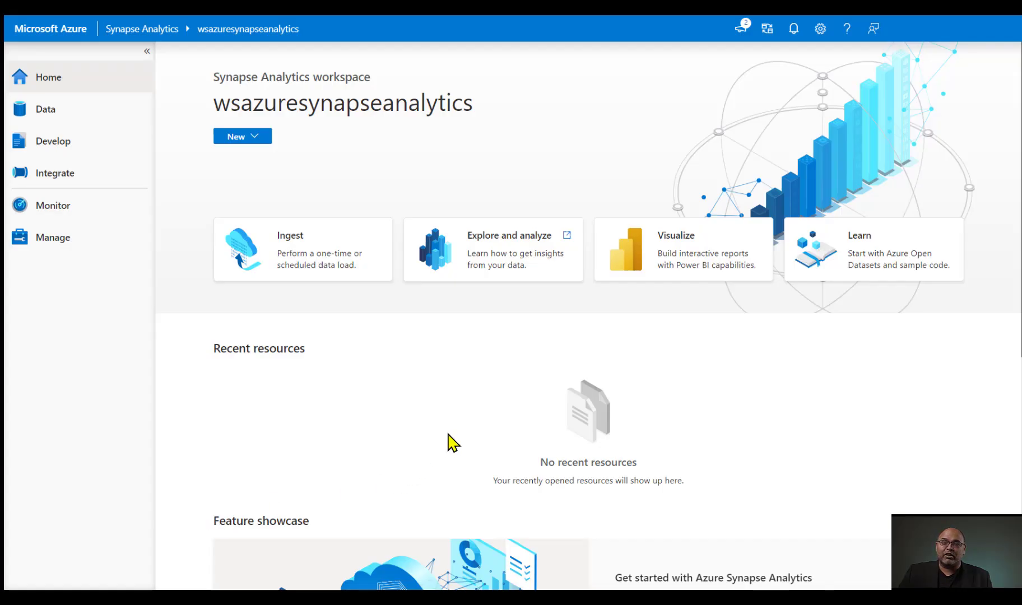
pyautogui.moveTo(474, 373)
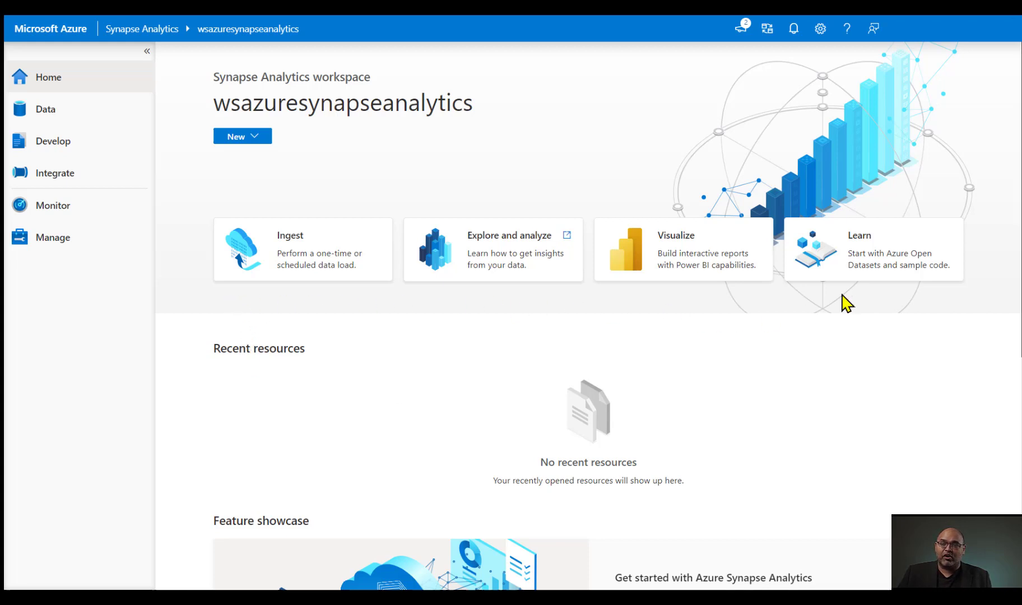
pyautogui.moveTo(881, 294)
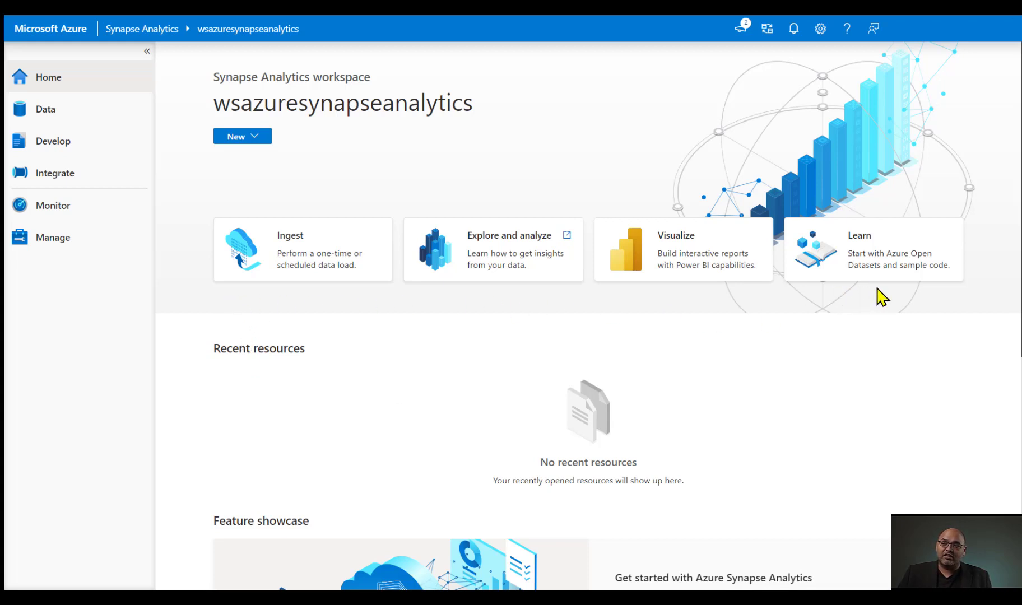
pyautogui.moveTo(871, 304)
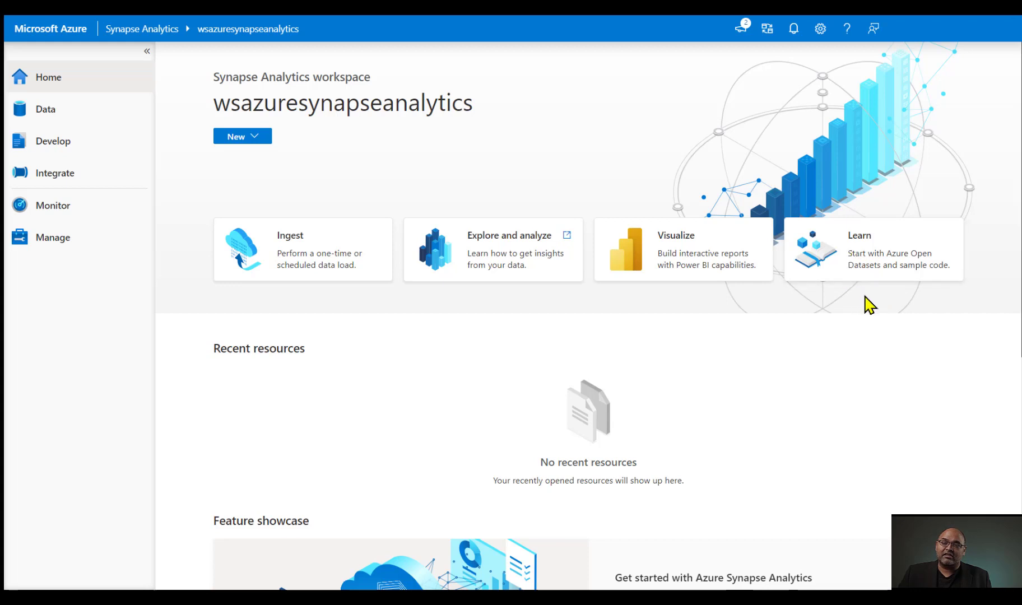
pyautogui.moveTo(870, 300)
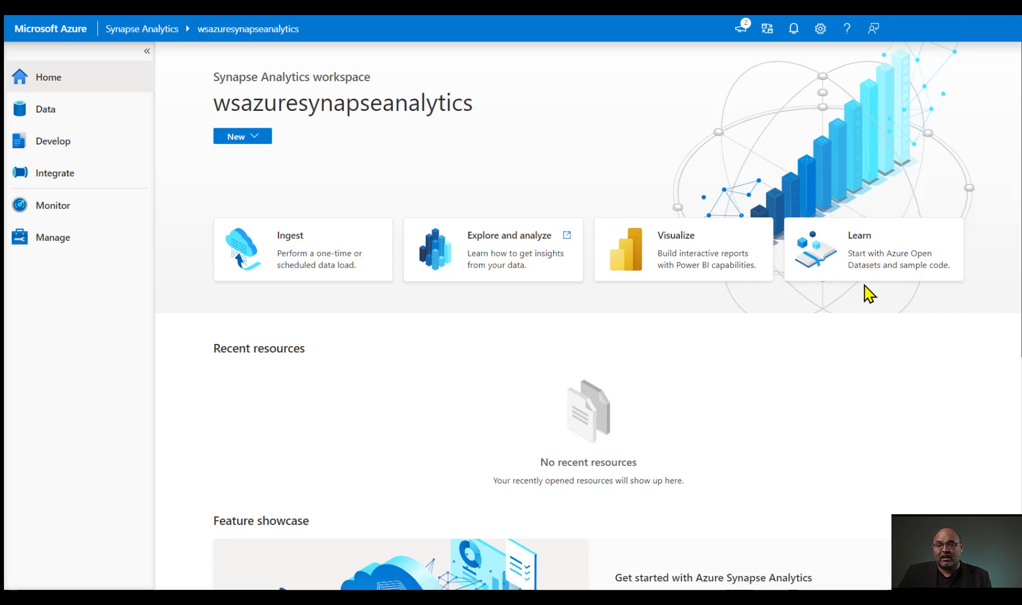
# Step: Go to the Knowledge center from the Home page's Learn card
pyautogui.click(871, 250)
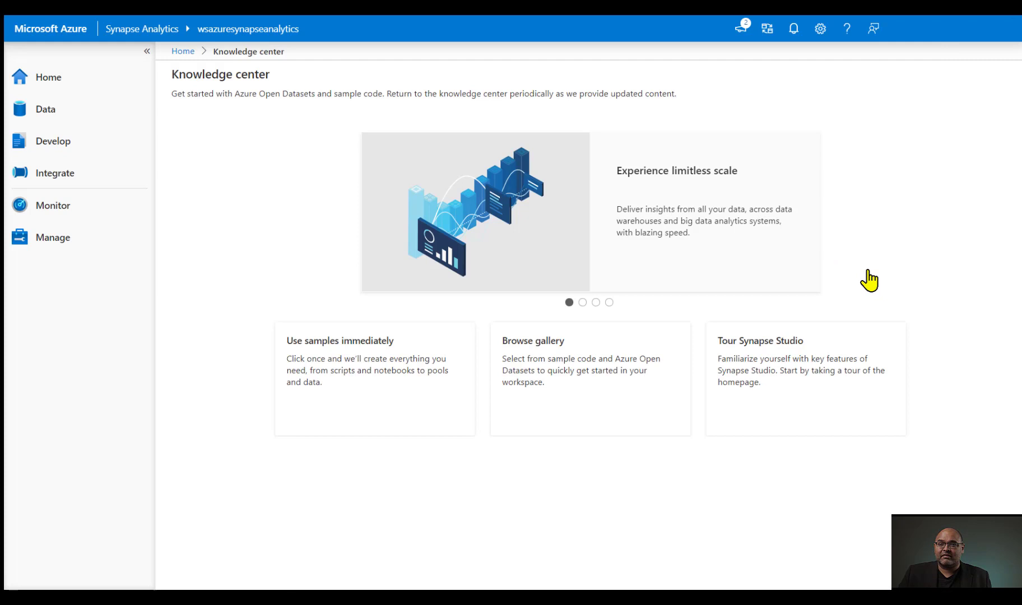
pyautogui.moveTo(281, 461)
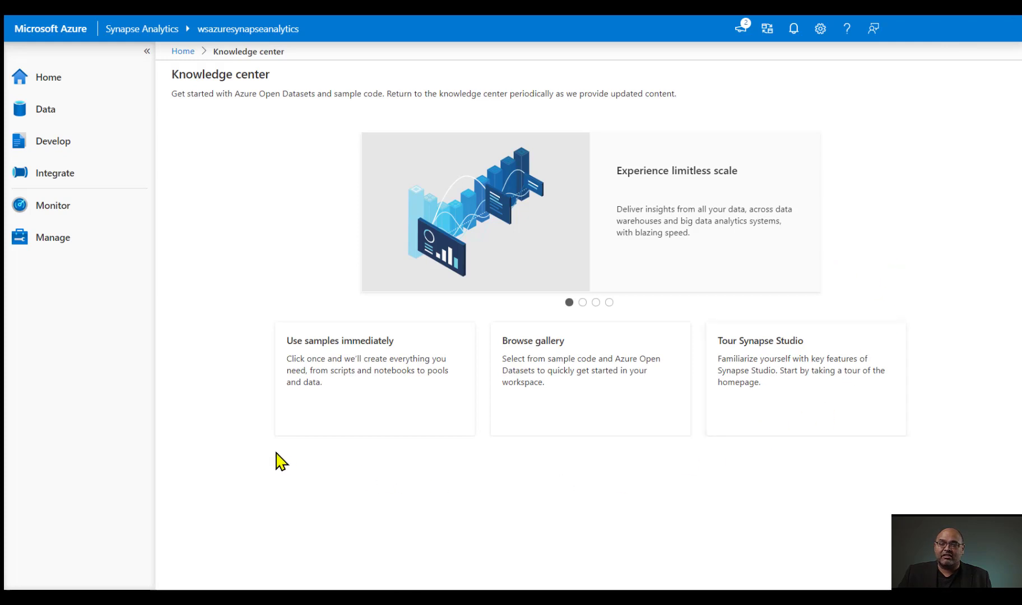
pyautogui.moveTo(888, 452)
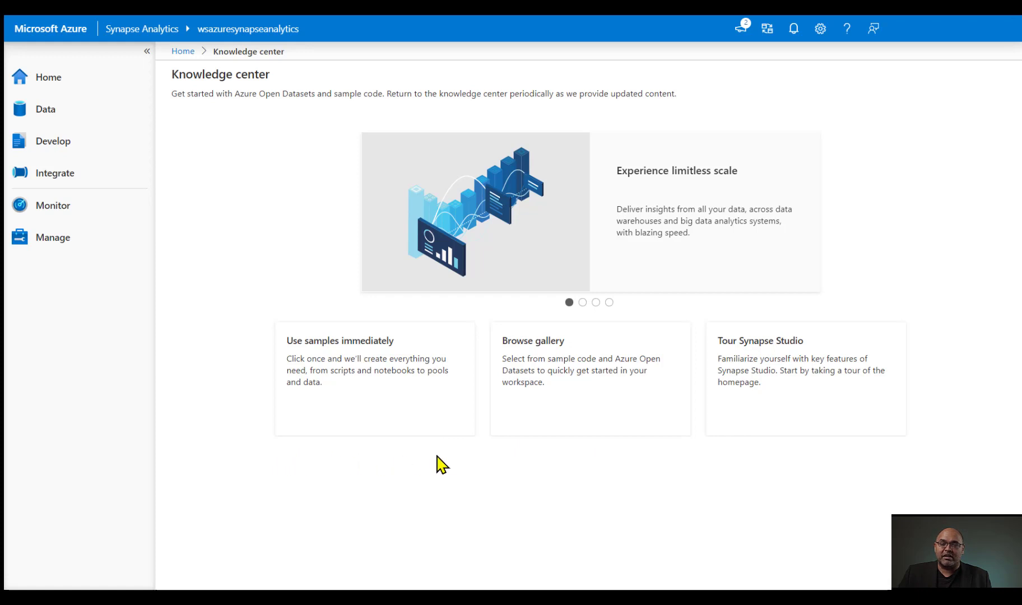
pyautogui.moveTo(669, 457)
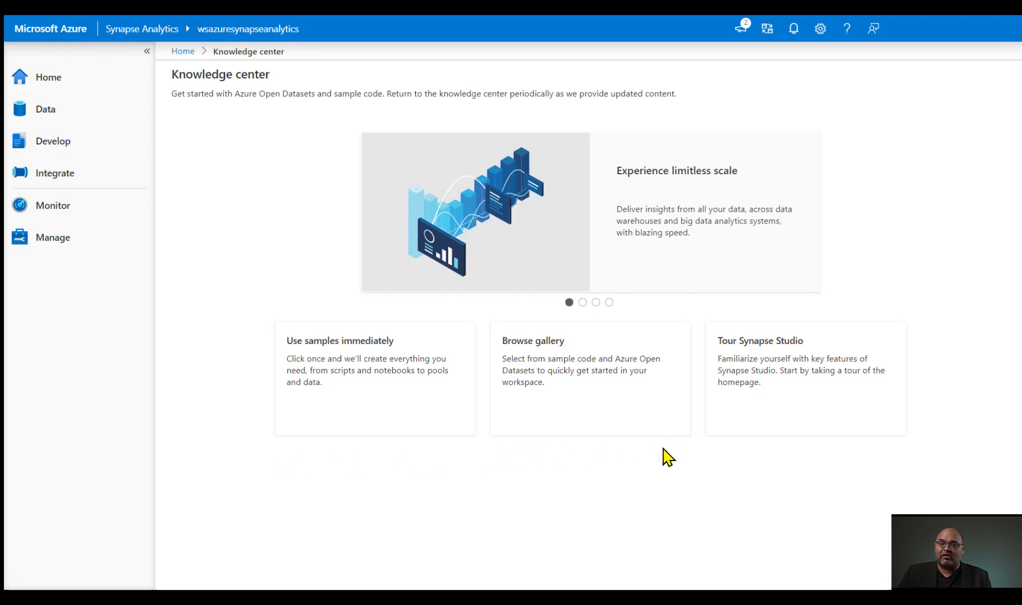
pyautogui.moveTo(907, 459)
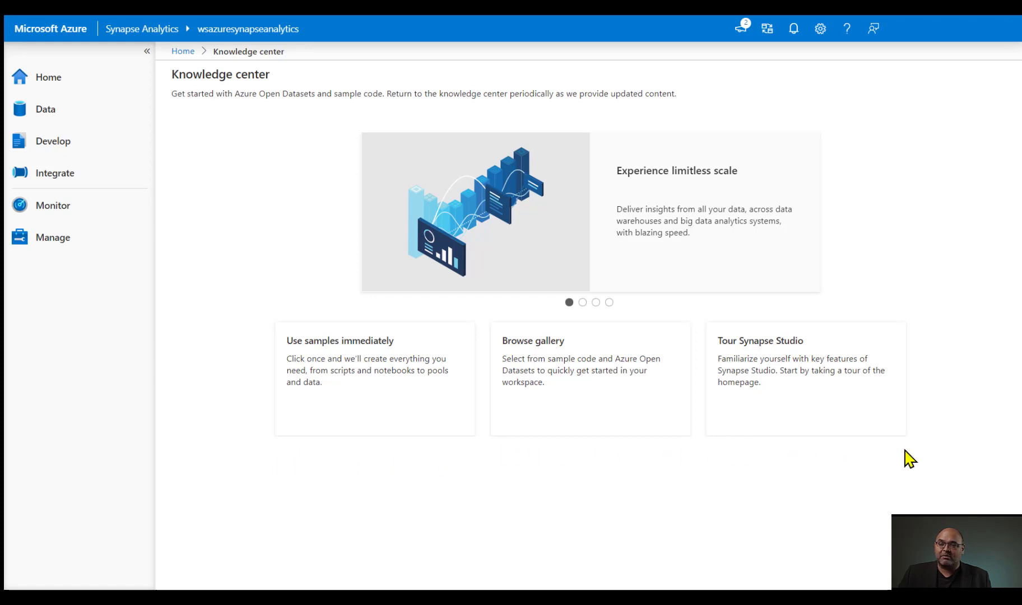
pyautogui.moveTo(354, 462)
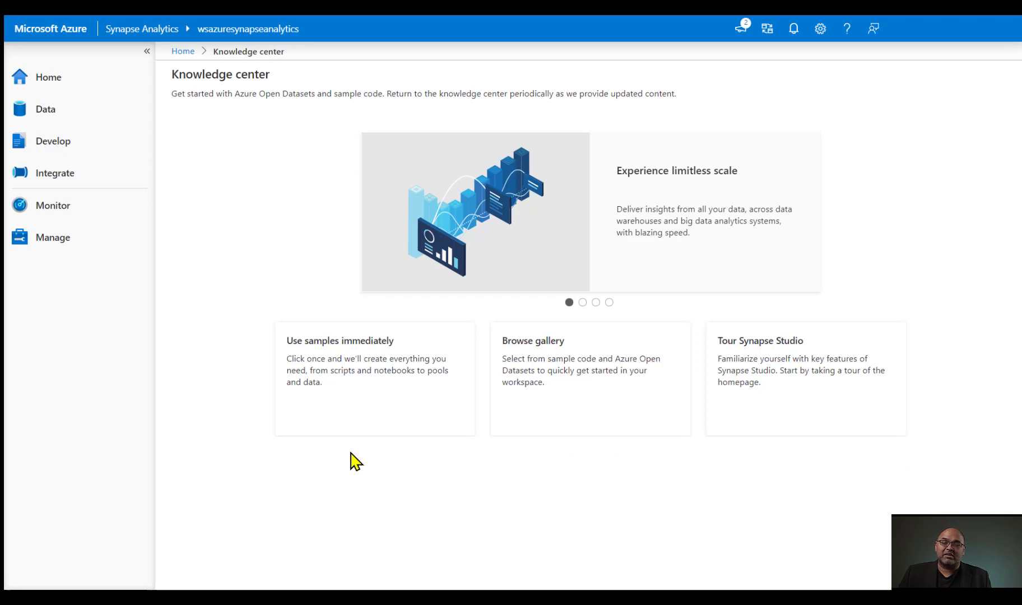
pyautogui.moveTo(346, 466)
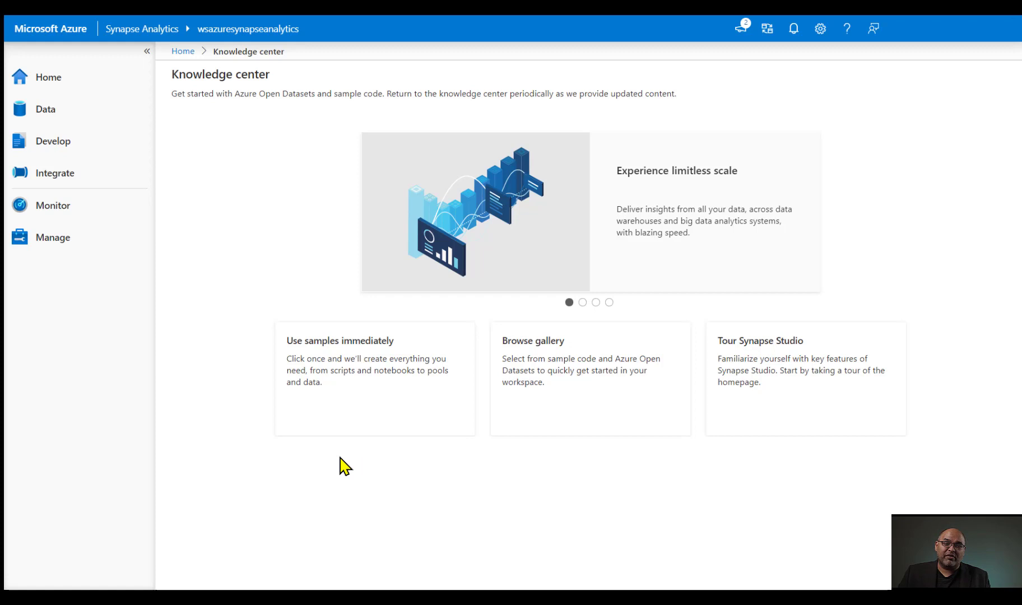
pyautogui.moveTo(467, 456)
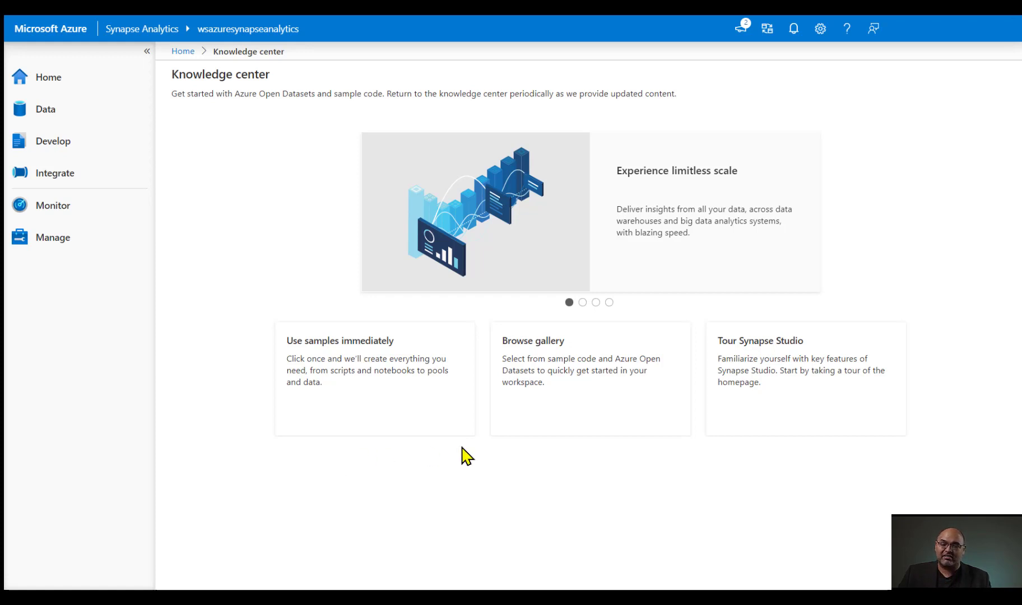
pyautogui.moveTo(498, 462)
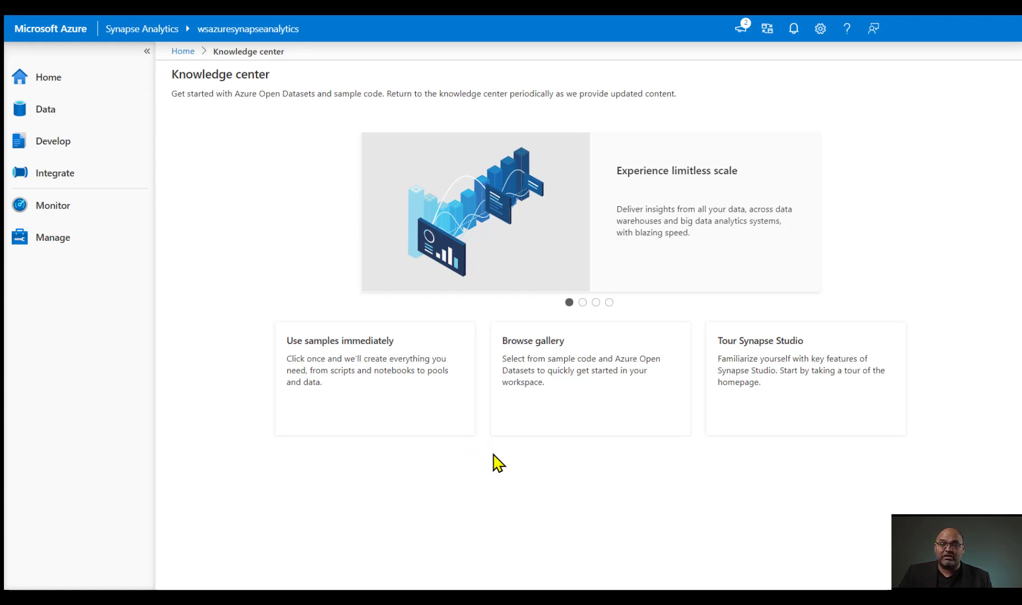
pyautogui.moveTo(498, 458)
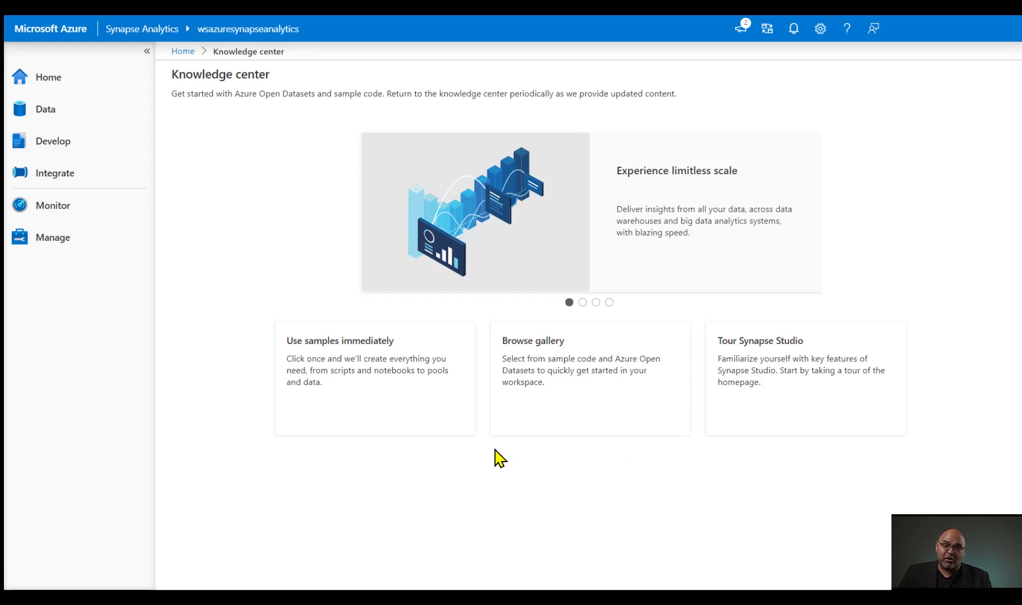
pyautogui.moveTo(557, 458)
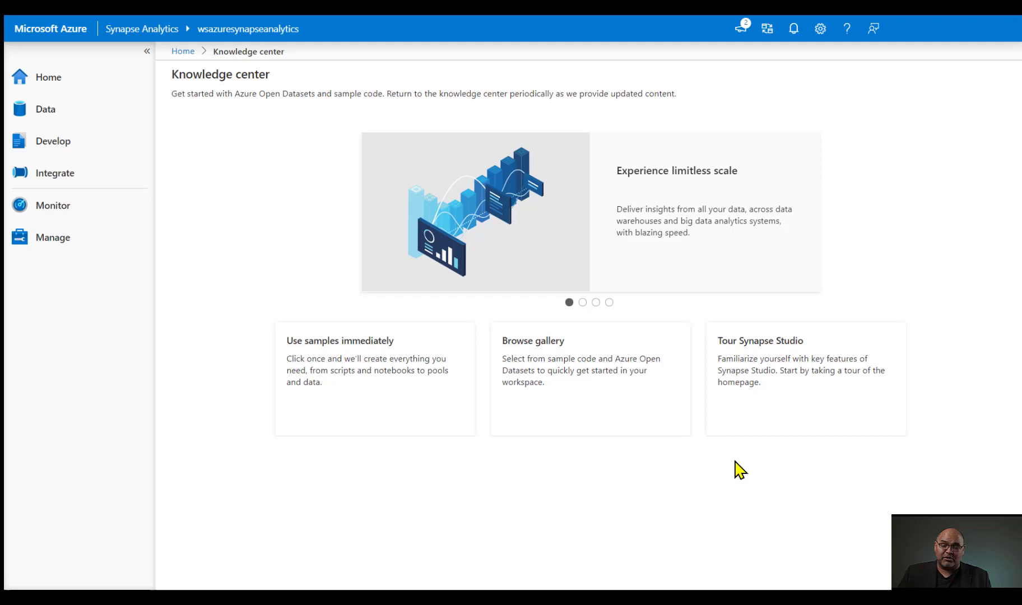
pyautogui.moveTo(429, 494)
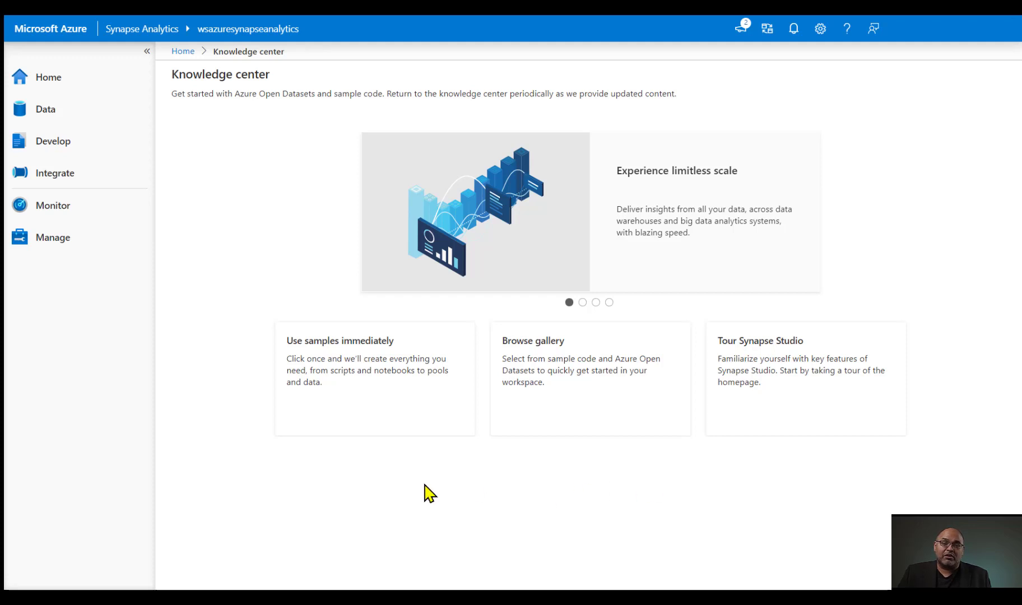
# Step: Bring up the immediately usable samples: Spark exploration, SQL querying and external tables
pyautogui.click(374, 378)
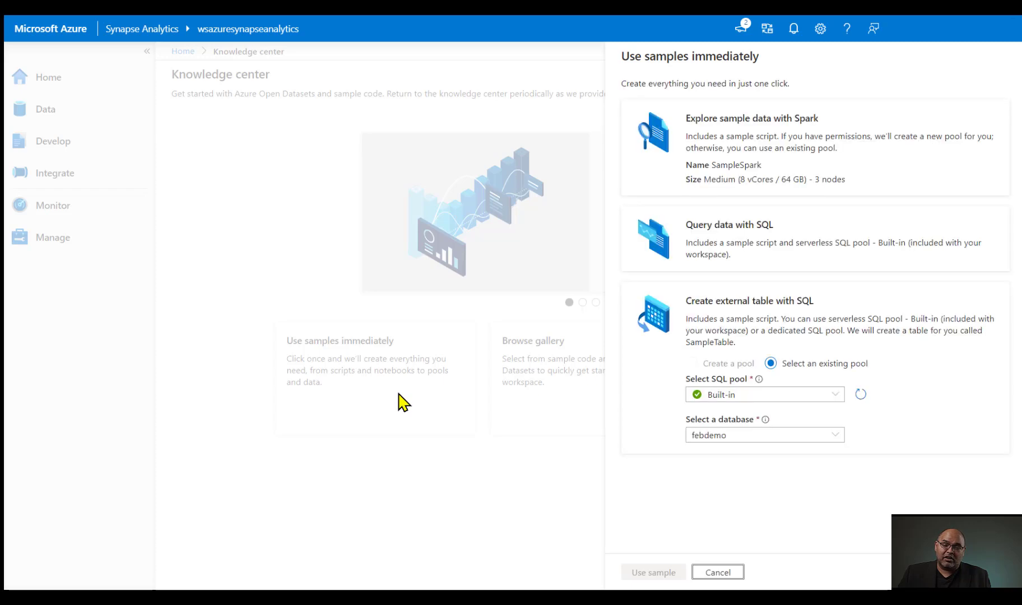
pyautogui.moveTo(623, 273)
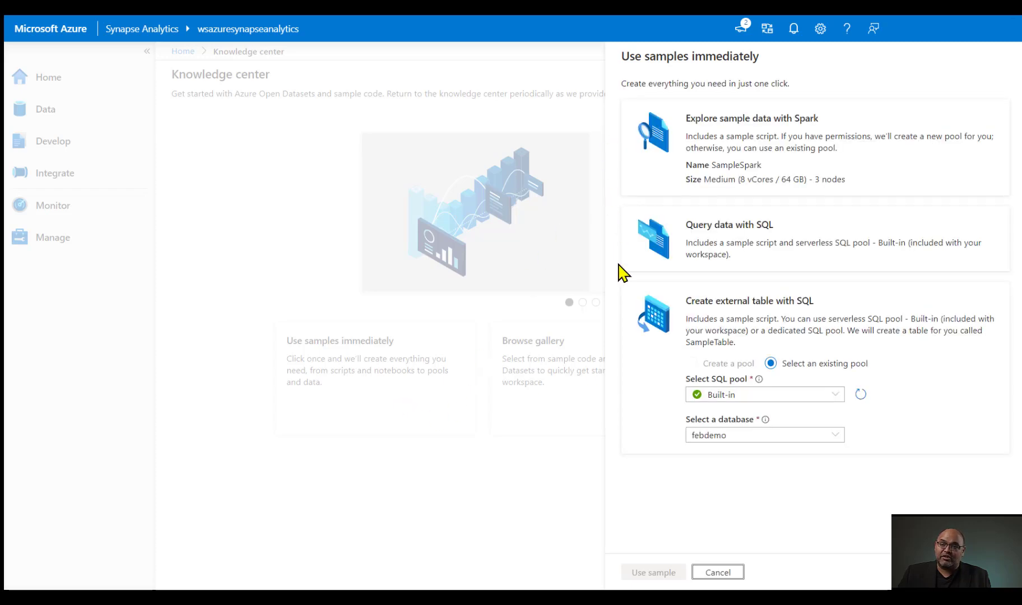
pyautogui.moveTo(657, 487)
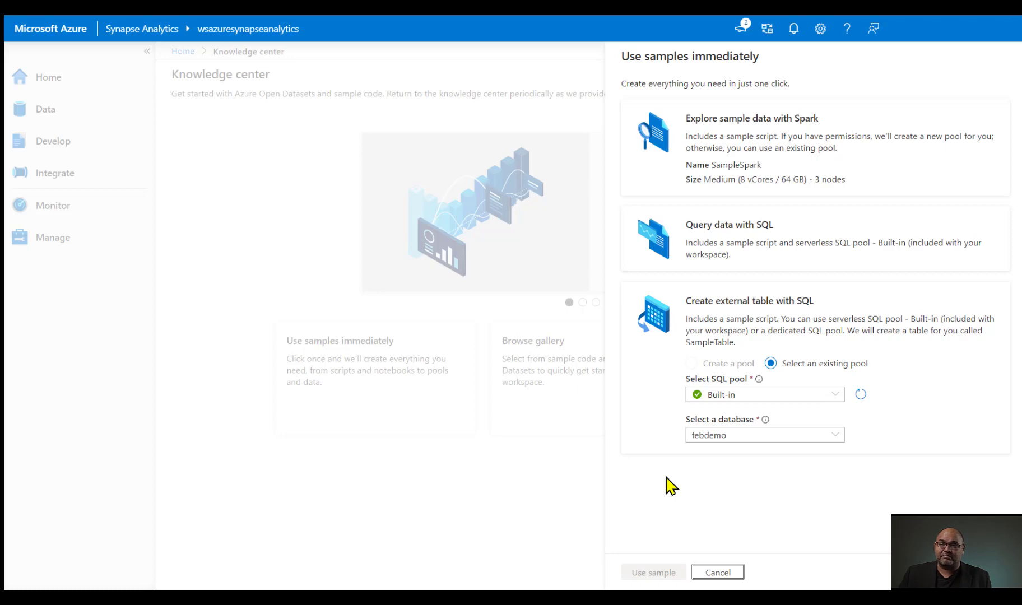
pyautogui.moveTo(700, 485)
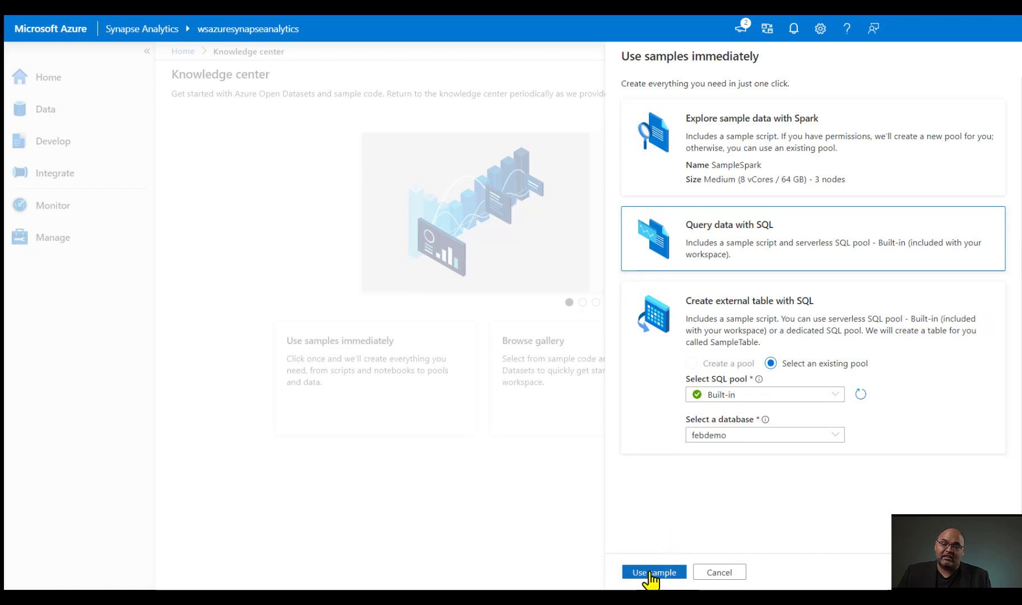
# Step: Create the 'Query data with SQL' sample script and select the NYC Taxi TOP 100 query
pyautogui.click(653, 572)
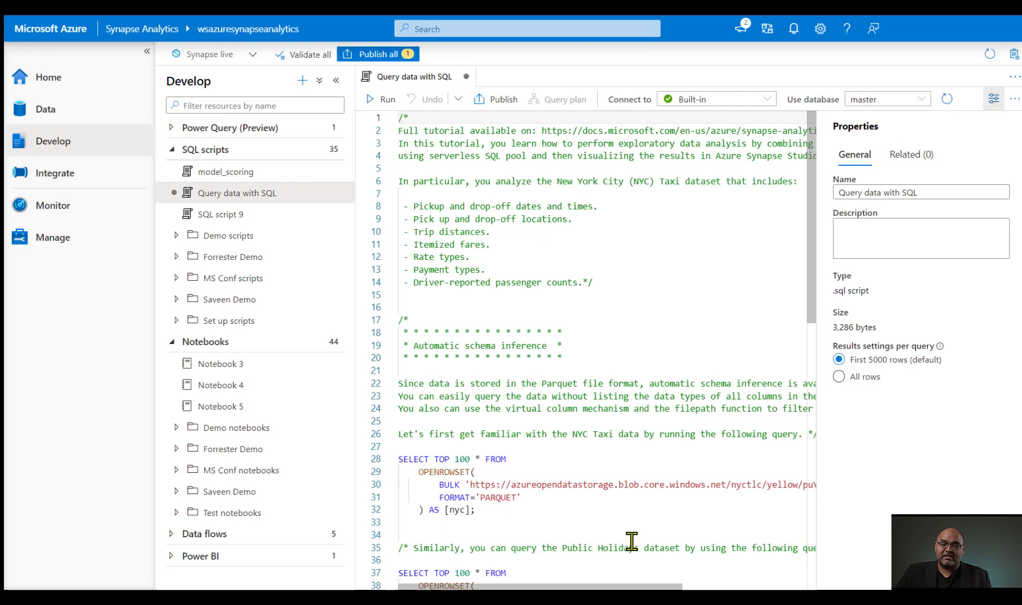
pyautogui.moveTo(554, 404)
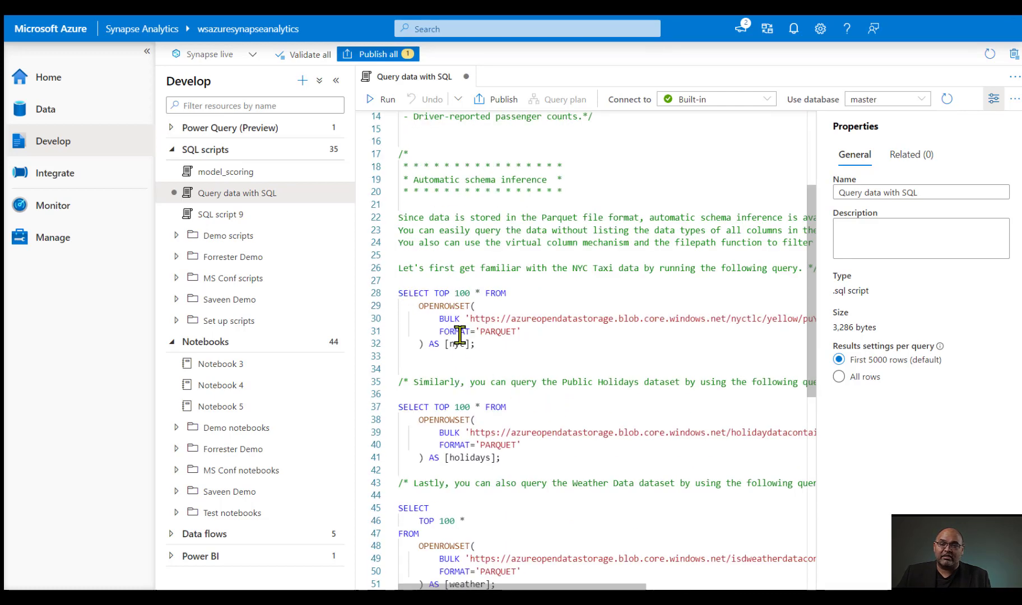
pyautogui.moveTo(399, 293); pyautogui.dragTo(472, 343)
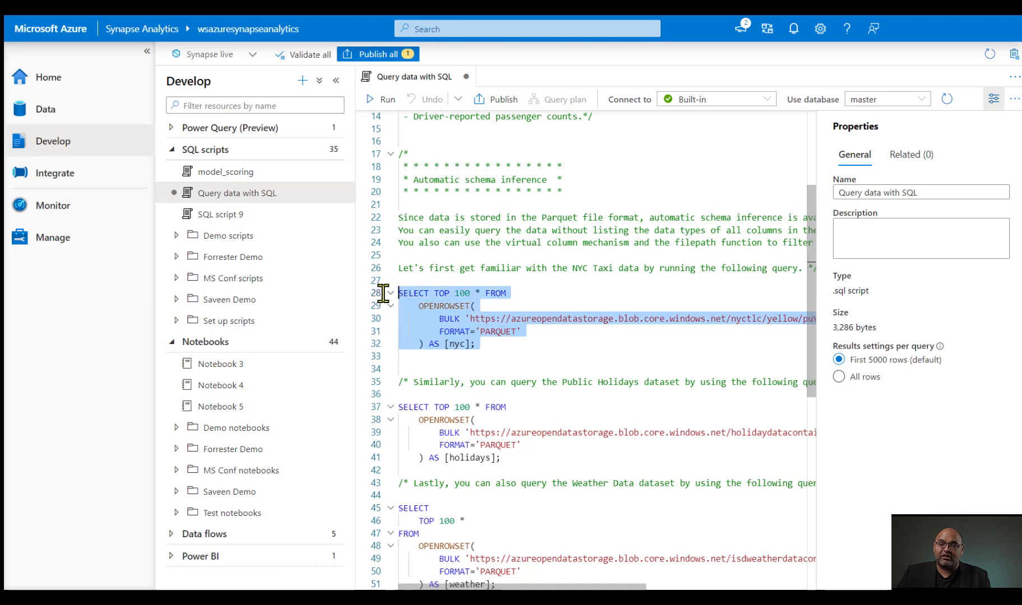
pyautogui.moveTo(552, 352)
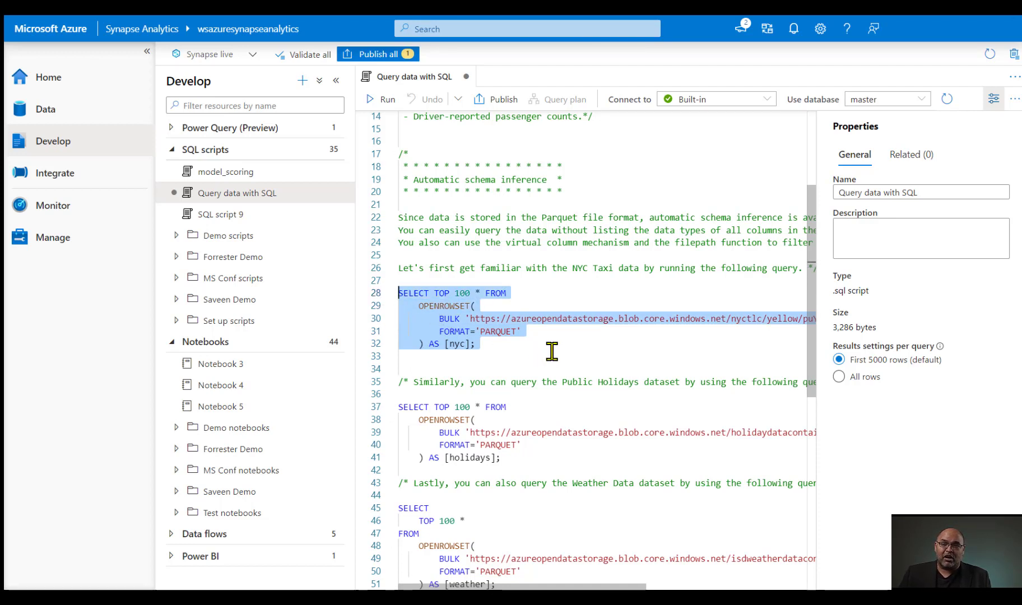
pyautogui.moveTo(387, 99)
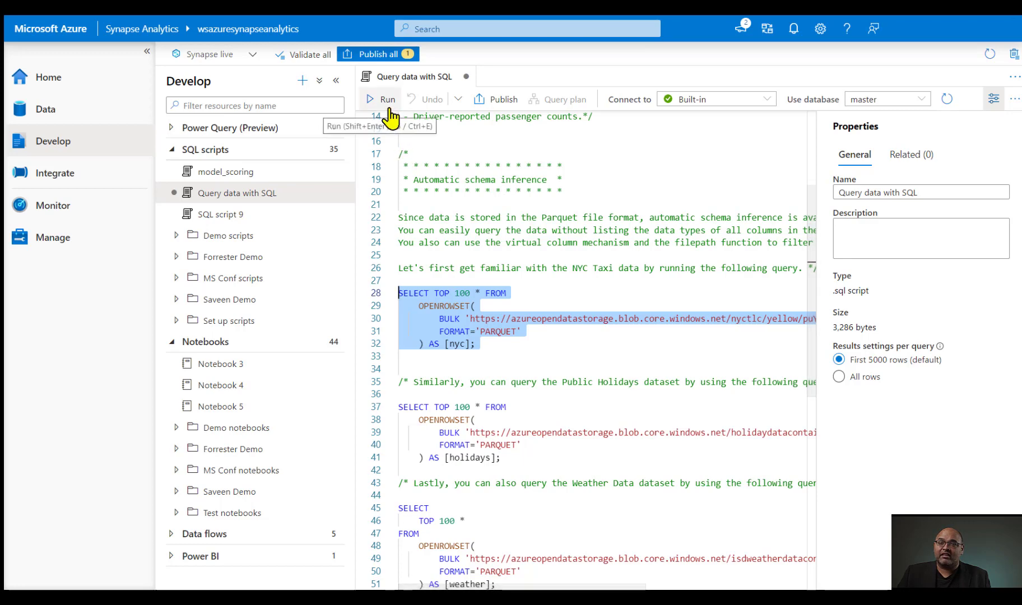
# Step: Run the NYC Taxi query, then close the script discarding its changes
pyautogui.click(386, 99)
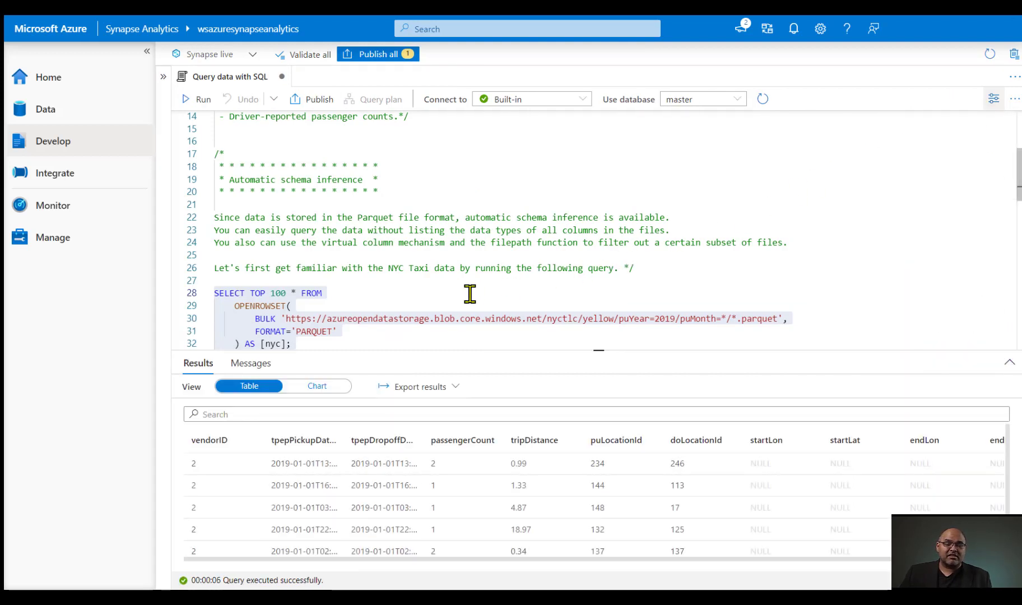
pyautogui.moveTo(539, 117)
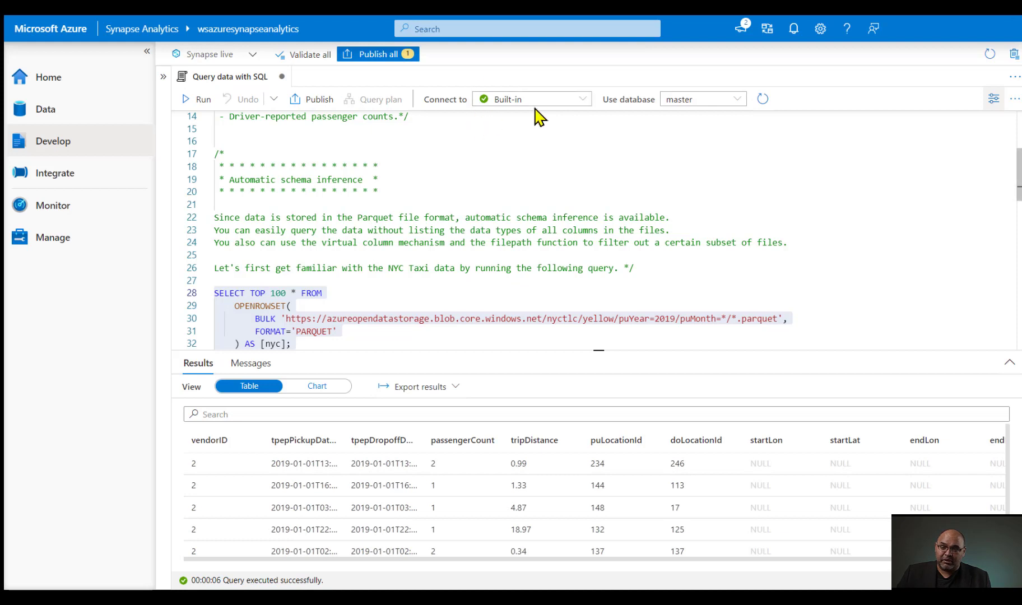
pyautogui.moveTo(543, 412)
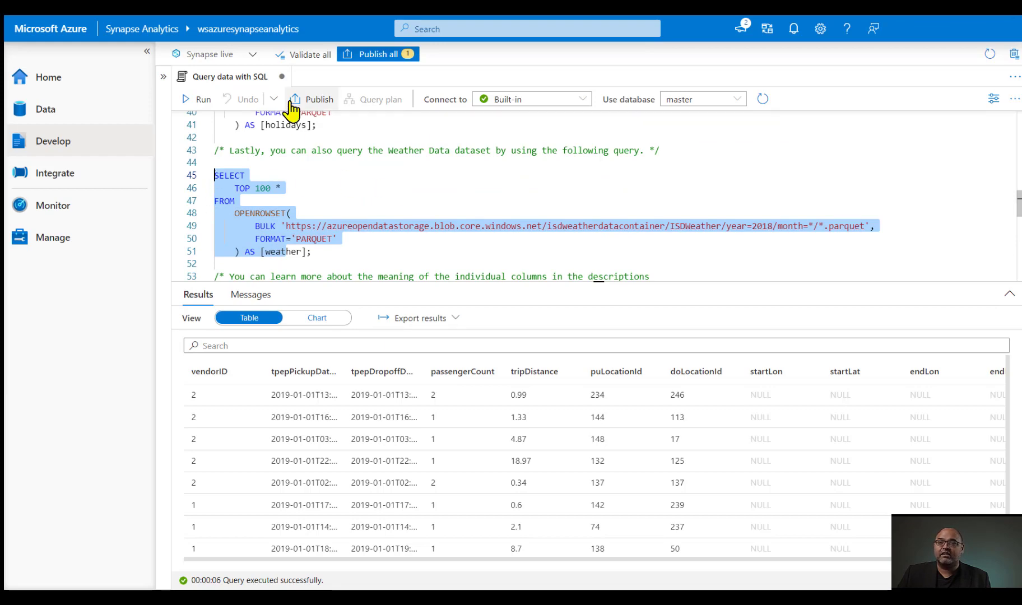
pyautogui.moveTo(319, 99)
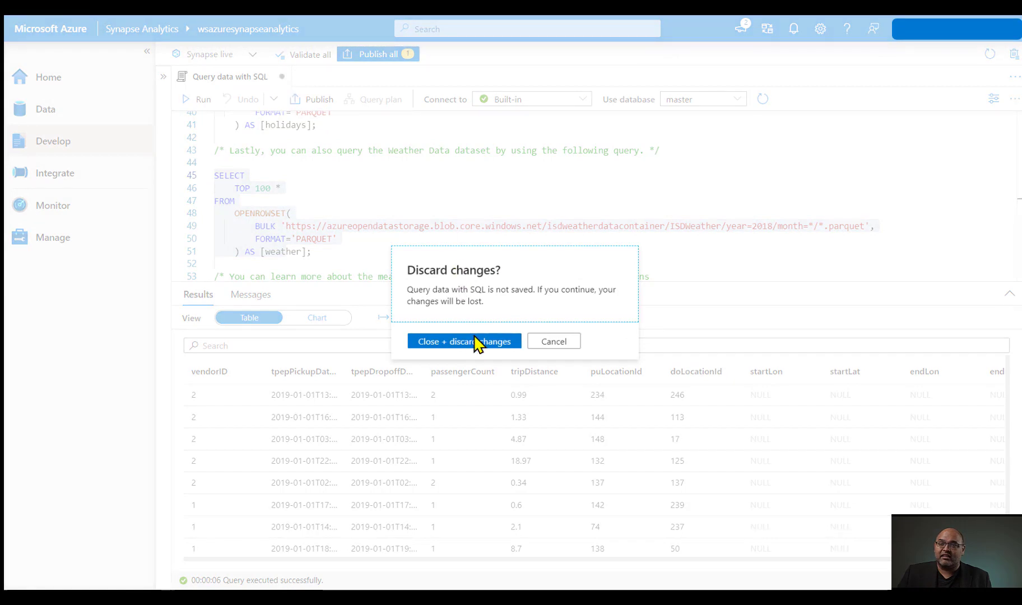
pyautogui.click(464, 341)
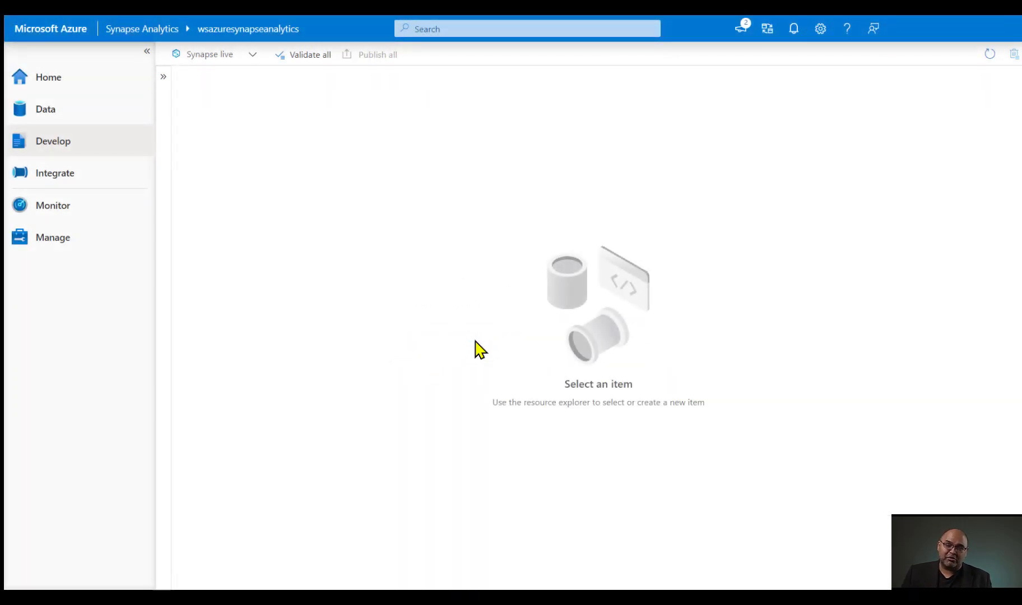
pyautogui.moveTo(253, 164)
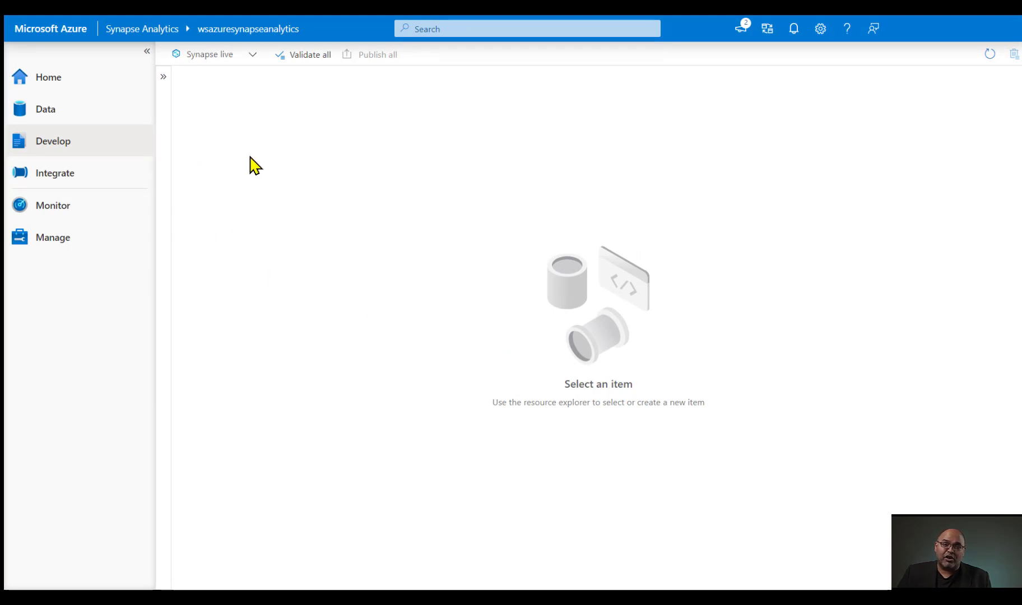
pyautogui.moveTo(854, 148)
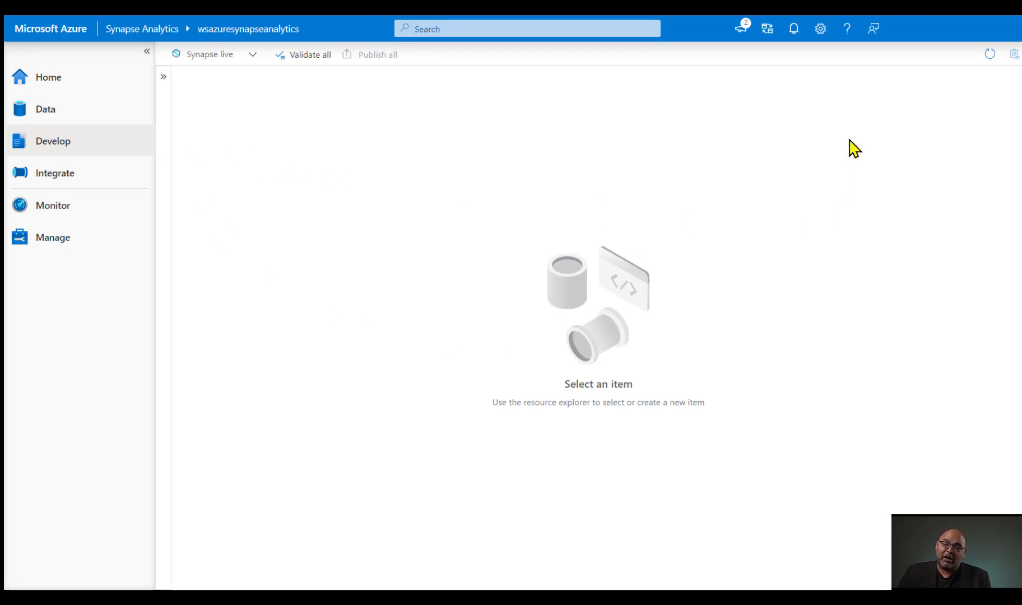
# Step: Return to the Knowledge center via the help menu
pyautogui.click(846, 29)
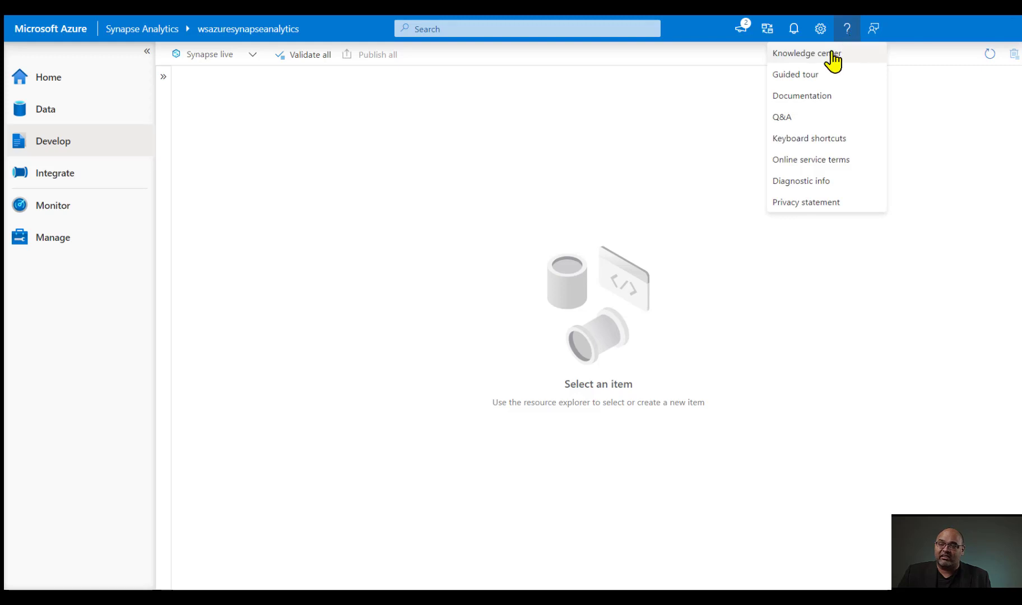
pyautogui.click(805, 53)
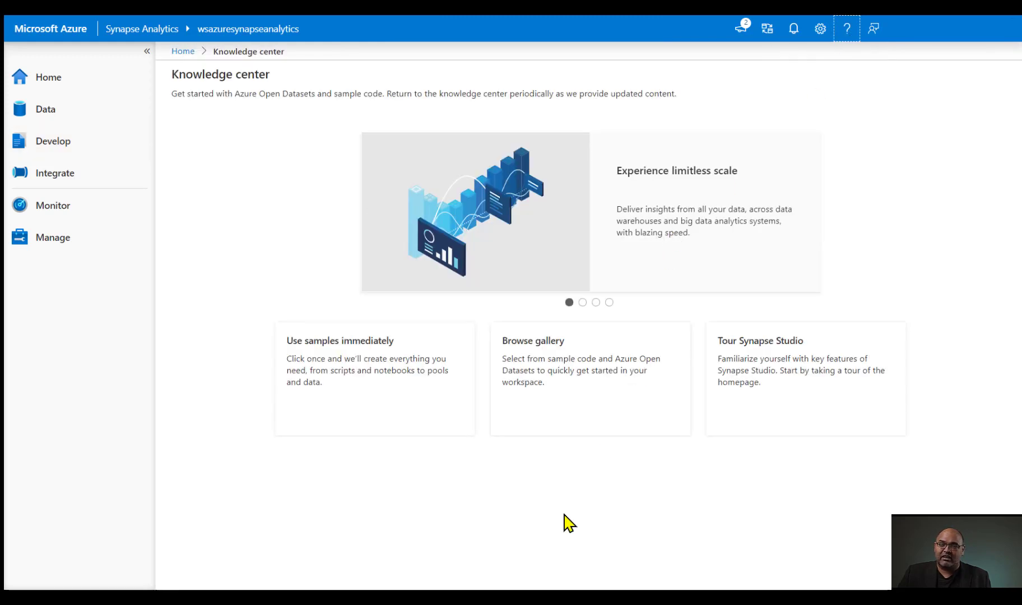
pyautogui.moveTo(327, 469)
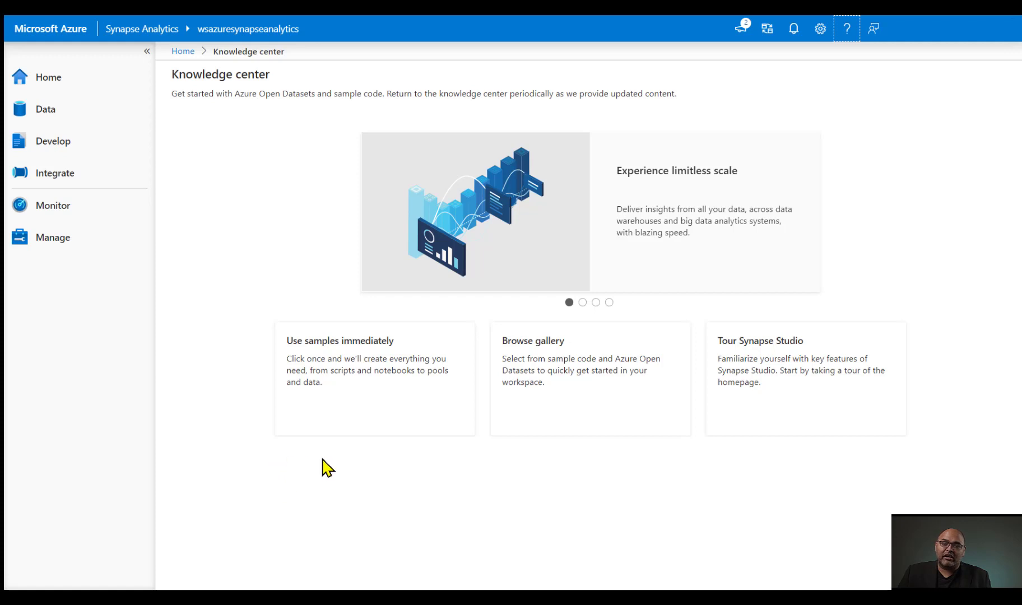
pyautogui.moveTo(580, 482)
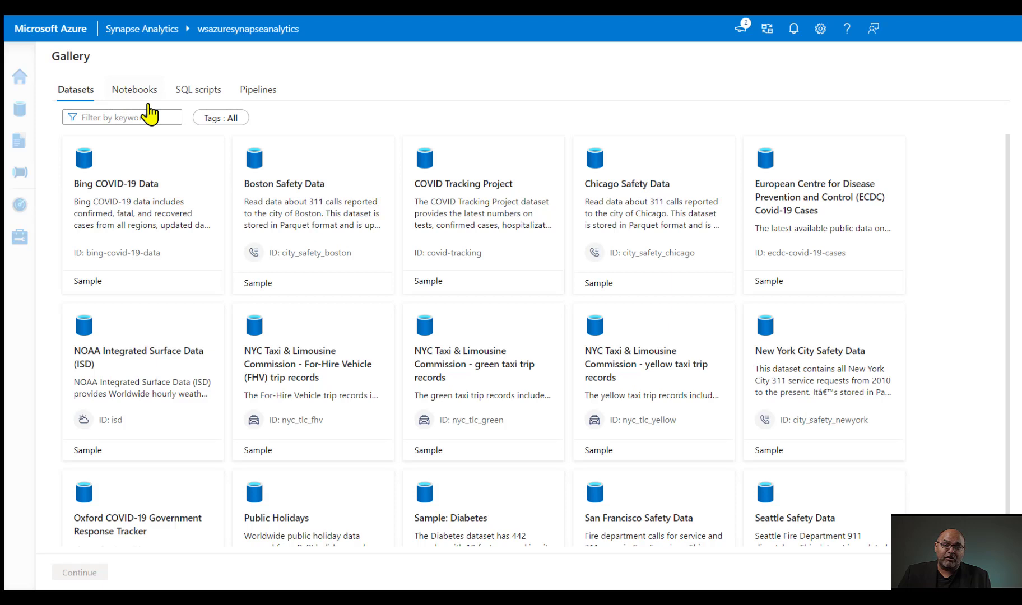
pyautogui.moveTo(246, 115)
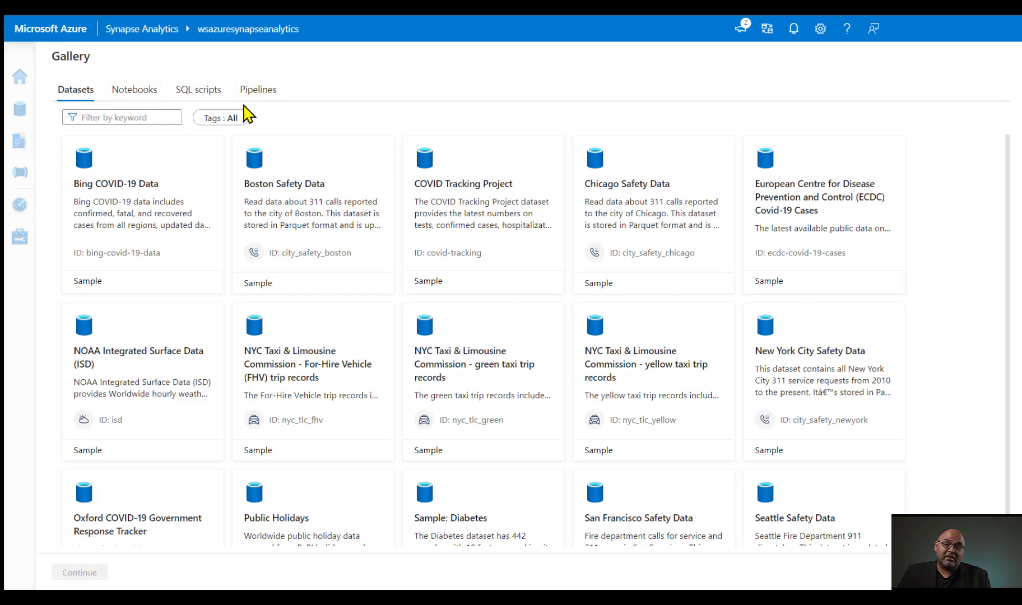
pyautogui.moveTo(360, 91)
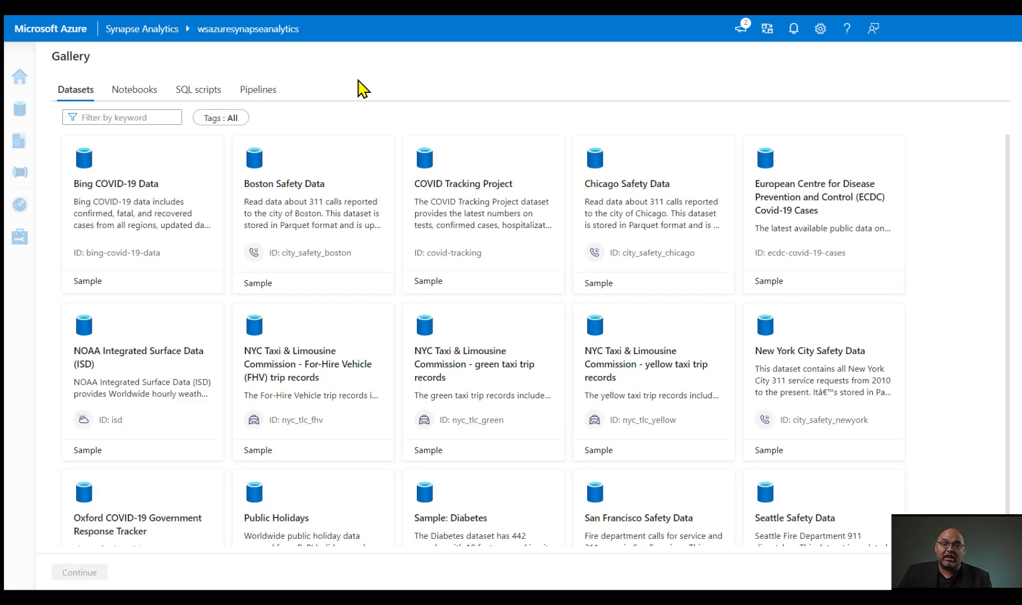
pyautogui.moveTo(357, 93)
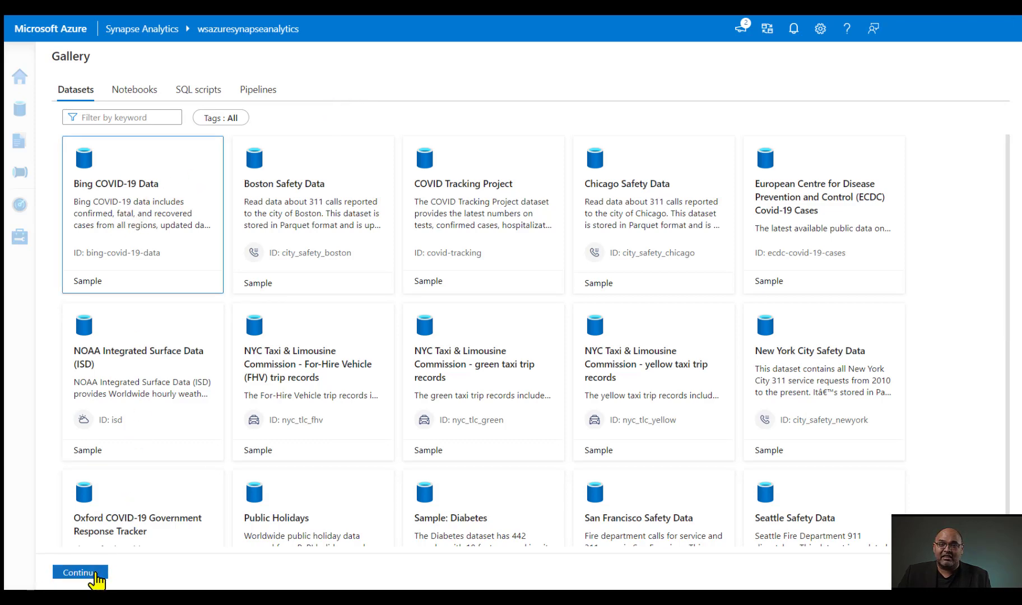
# Step: Review the Bing COVID-19 dataset details and add it to the workspace
pyautogui.click(80, 572)
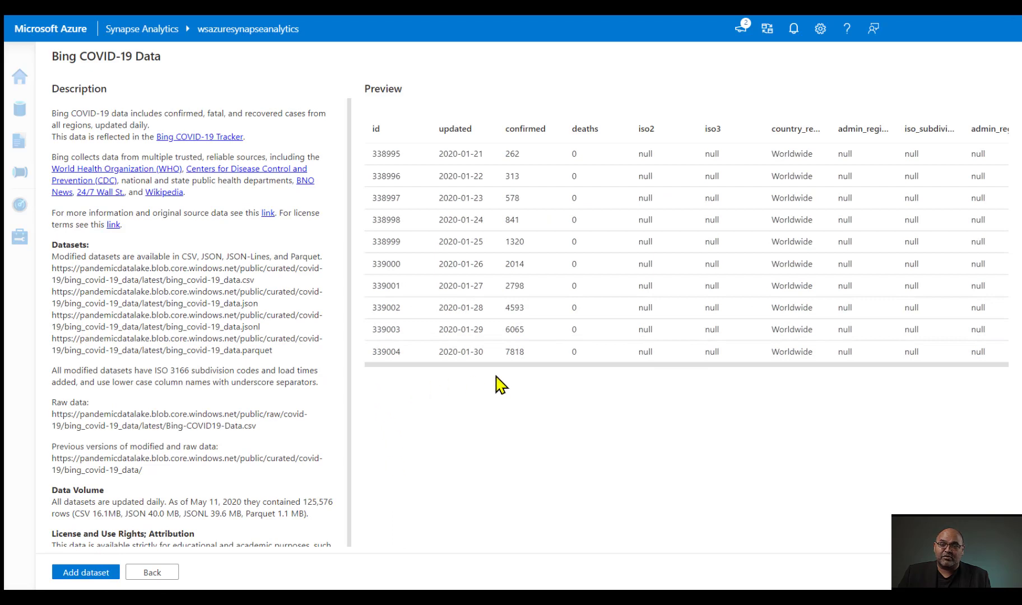
pyautogui.moveTo(329, 148)
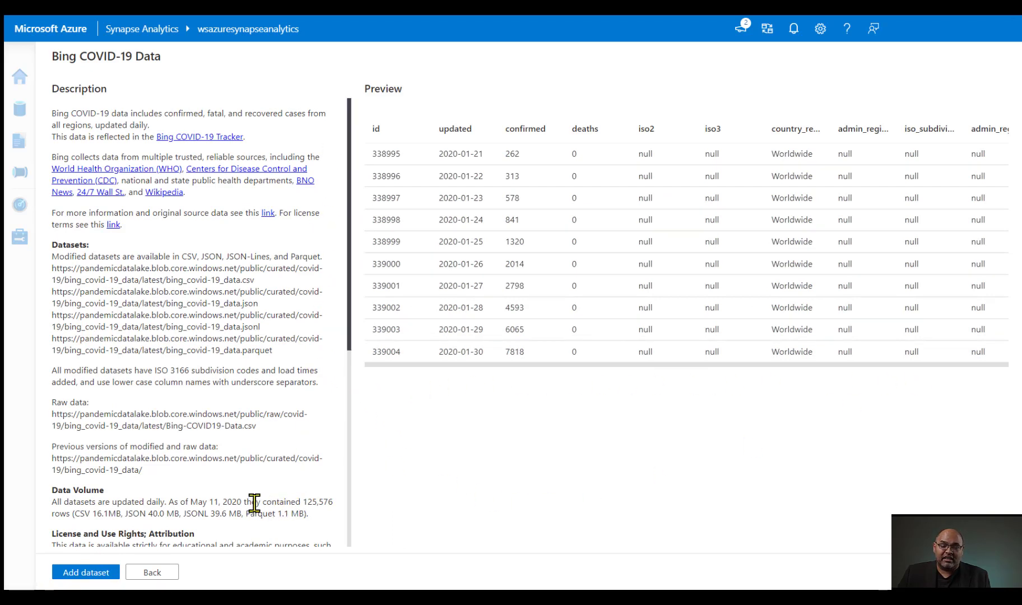
pyautogui.moveTo(117, 542)
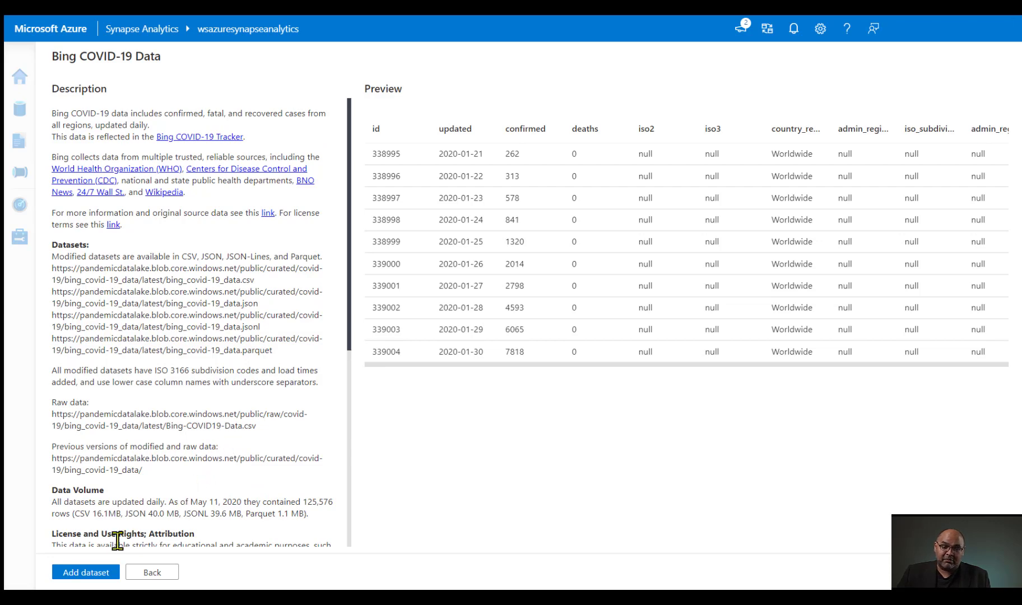
pyautogui.click(85, 571)
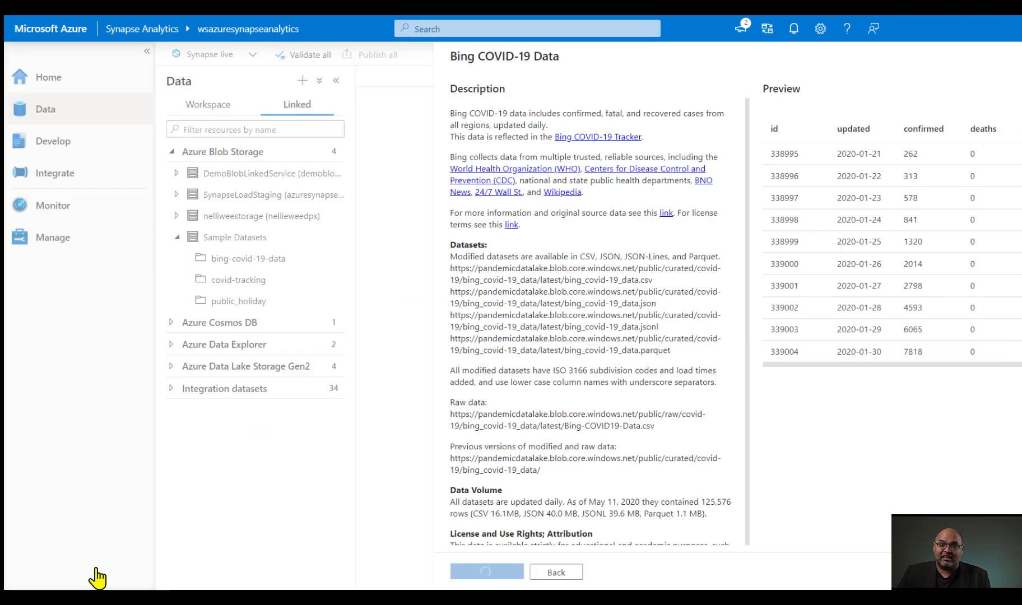
# Step: Show the actions menu for bing-covid-19-data under Sample Datasets
pyautogui.click(486, 571)
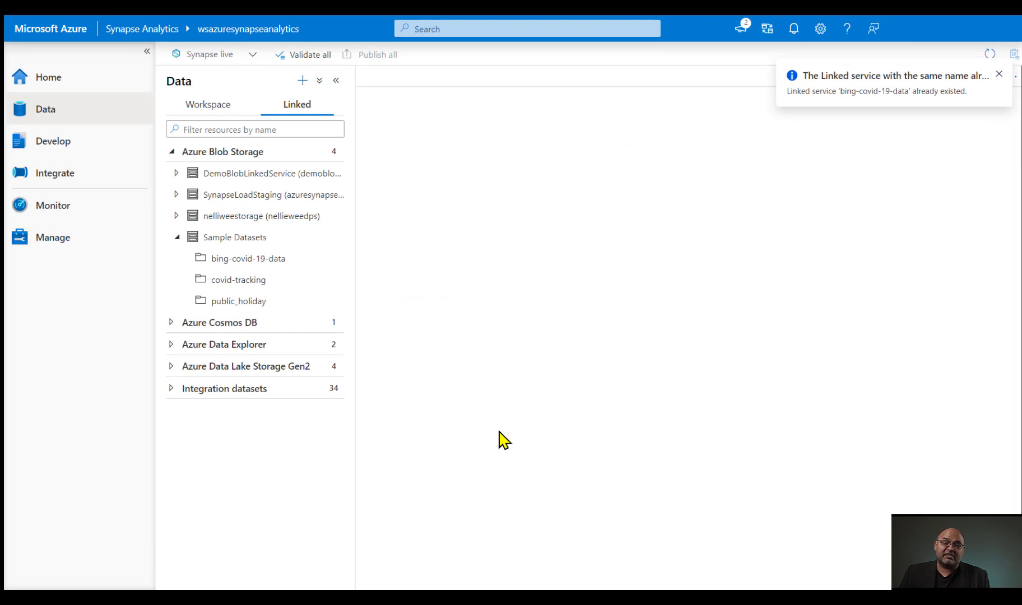
pyautogui.moveTo(316, 485)
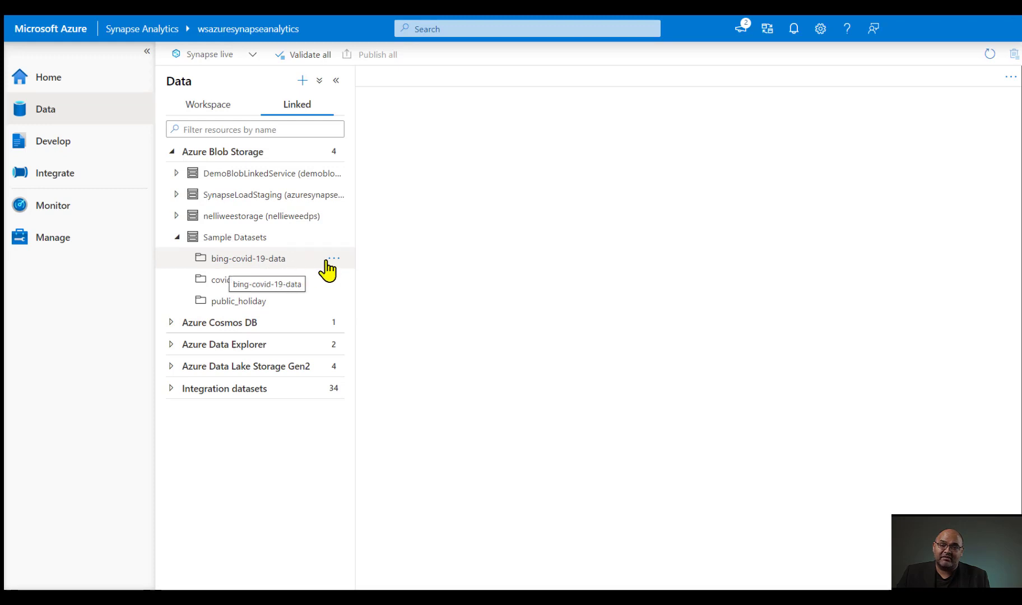
pyautogui.click(333, 258)
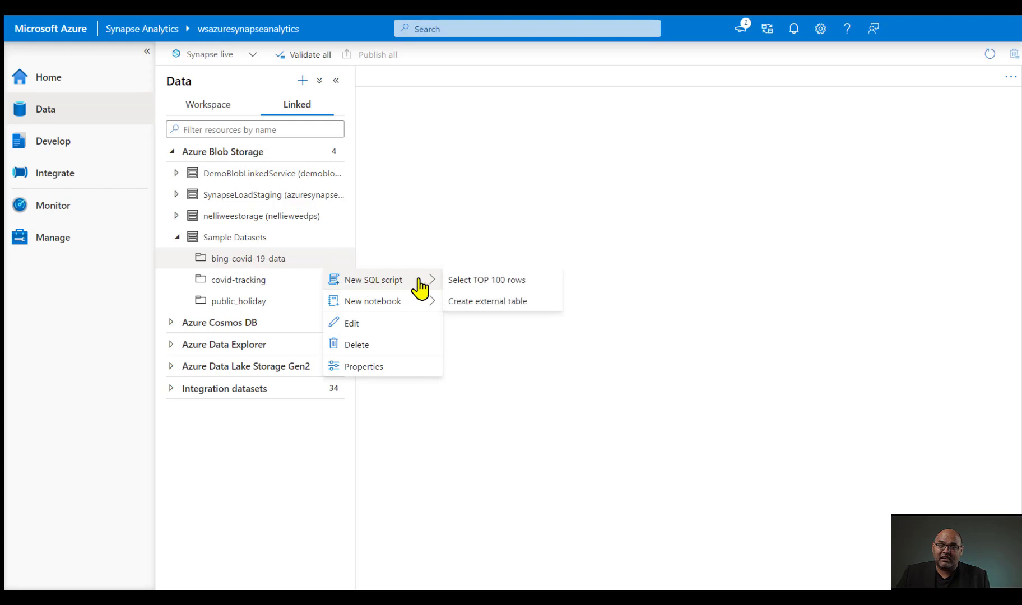
pyautogui.moveTo(374, 301)
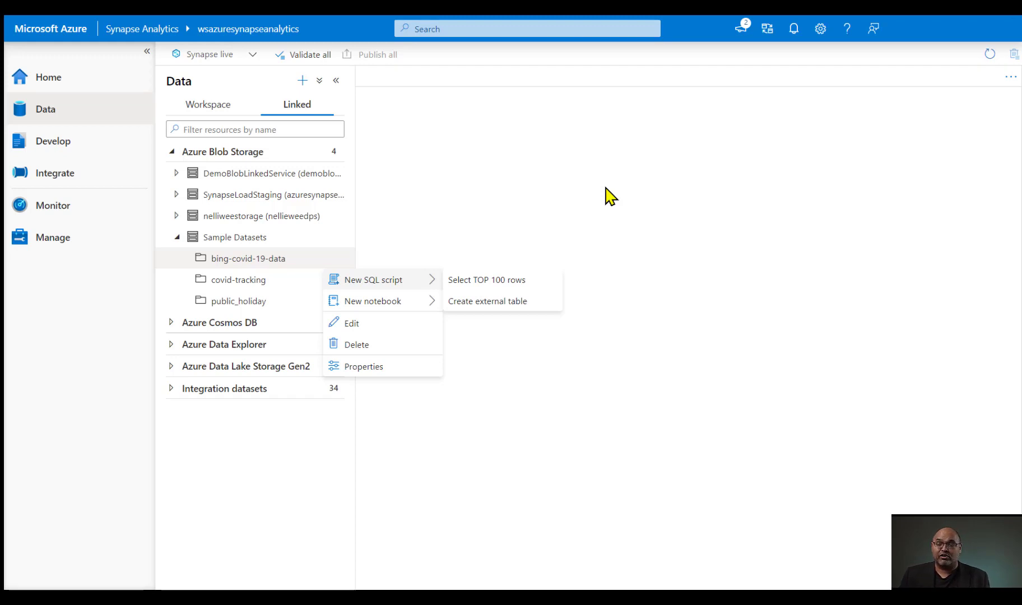
# Step: Reach the gallery's Notebooks samples through the help menu and Knowledge center
pyautogui.click(847, 29)
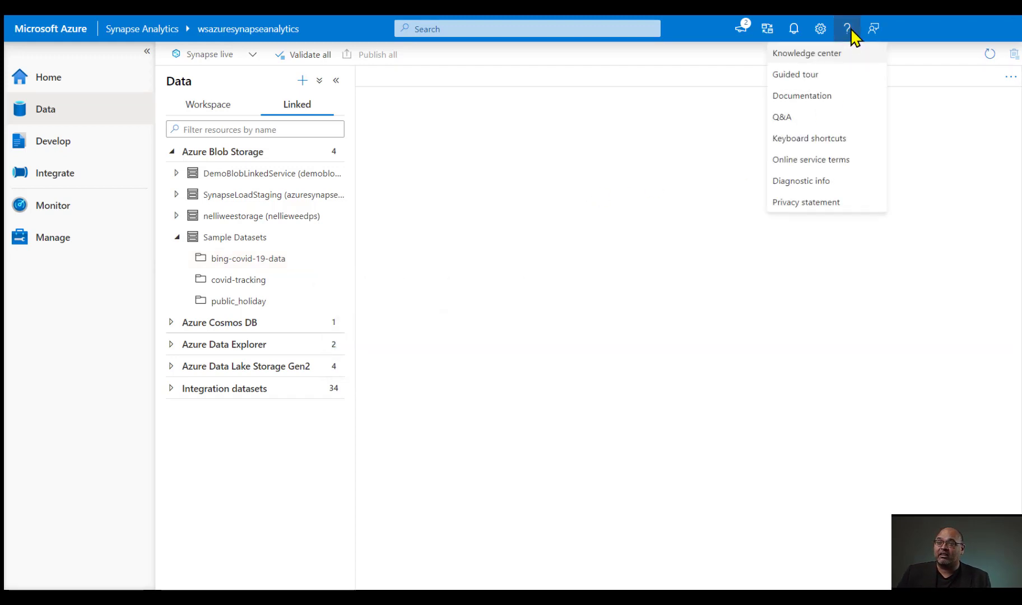
pyautogui.click(807, 52)
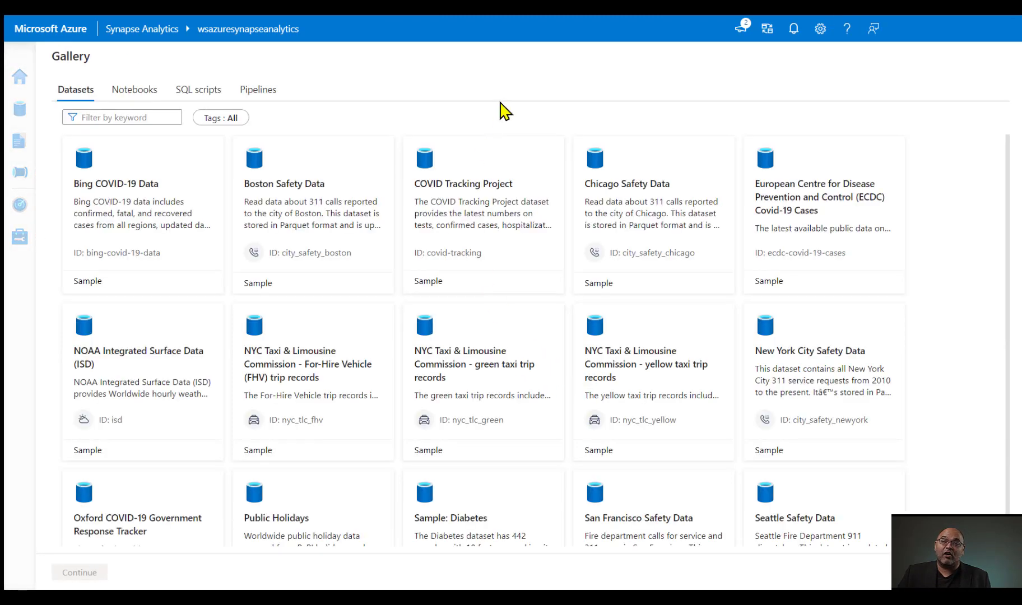
pyautogui.moveTo(520, 91)
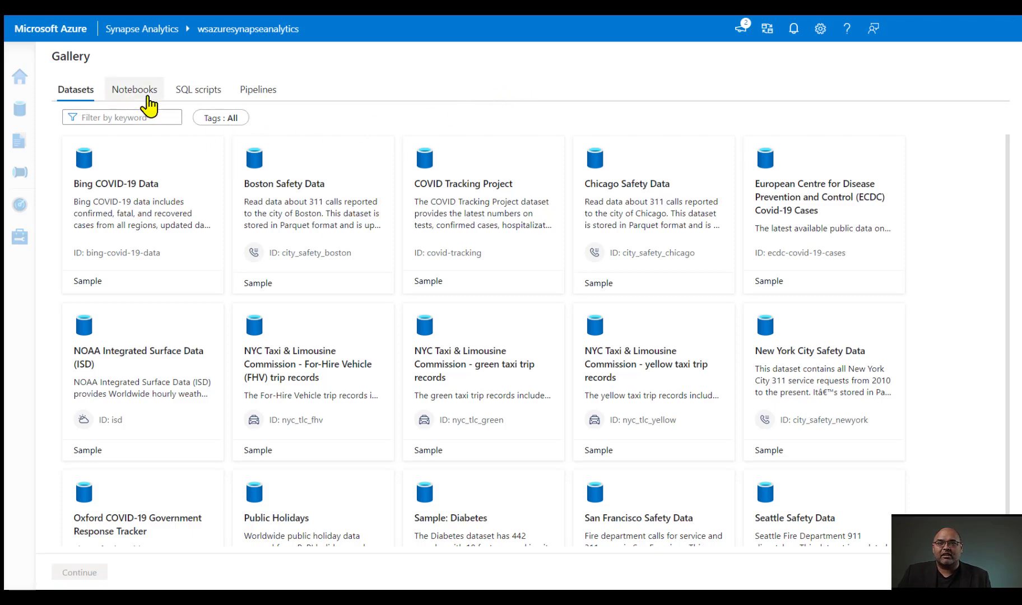
pyautogui.click(135, 89)
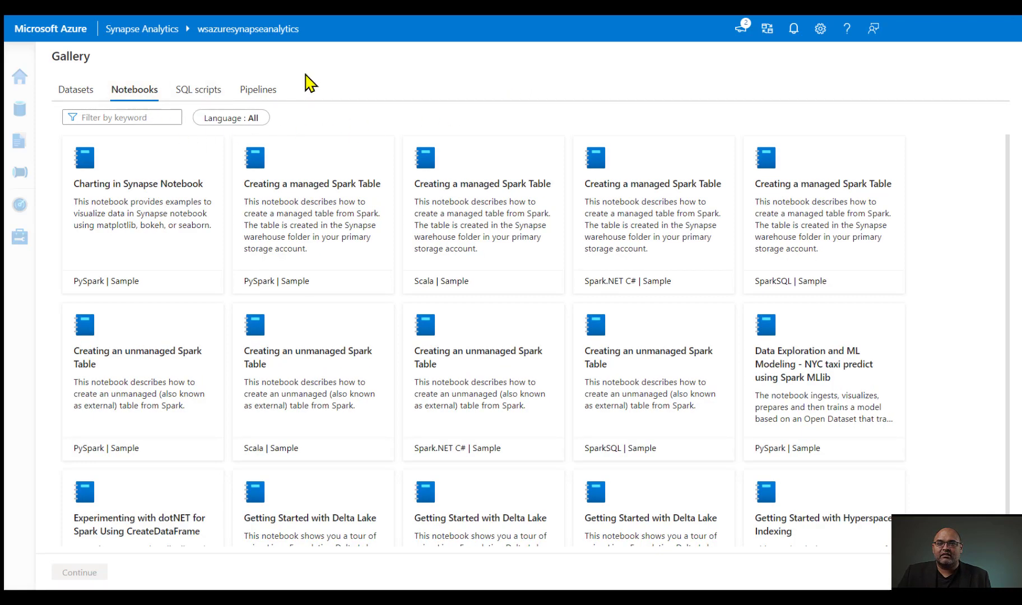
pyautogui.moveTo(846, 103)
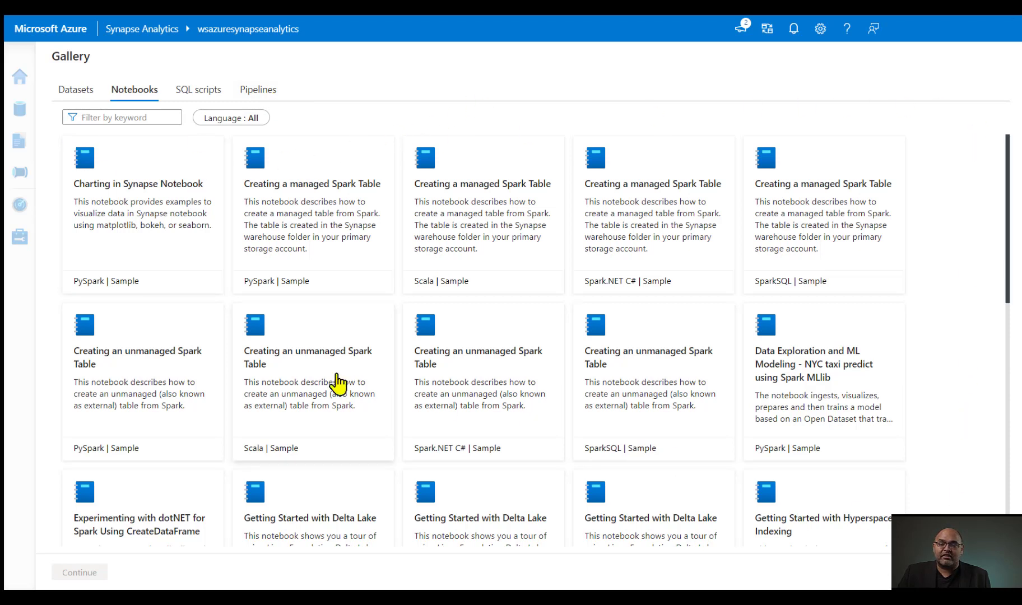
pyautogui.moveTo(53, 254)
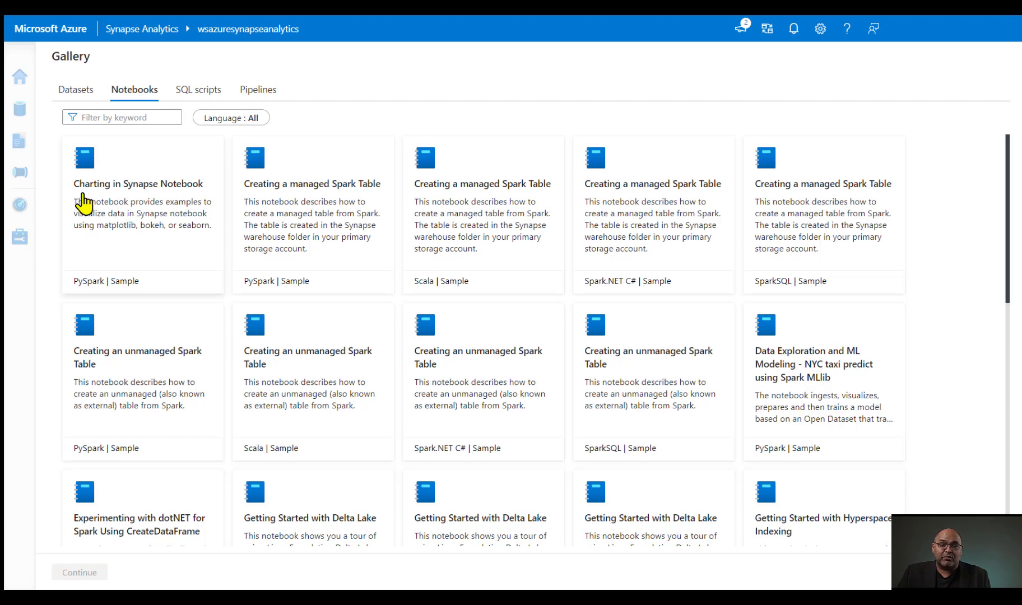
pyautogui.moveTo(91, 297)
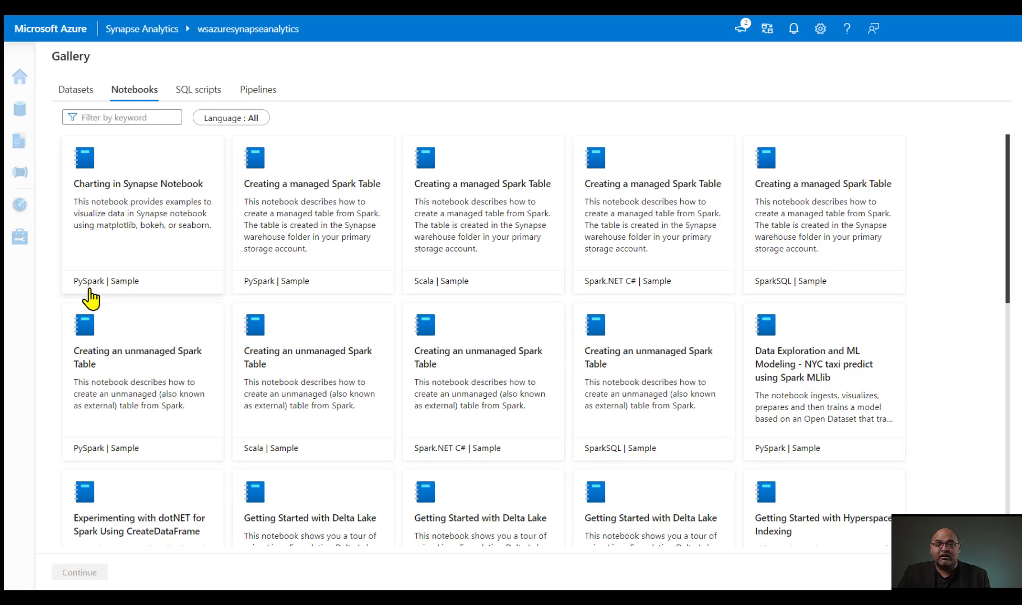
pyautogui.moveTo(153, 225)
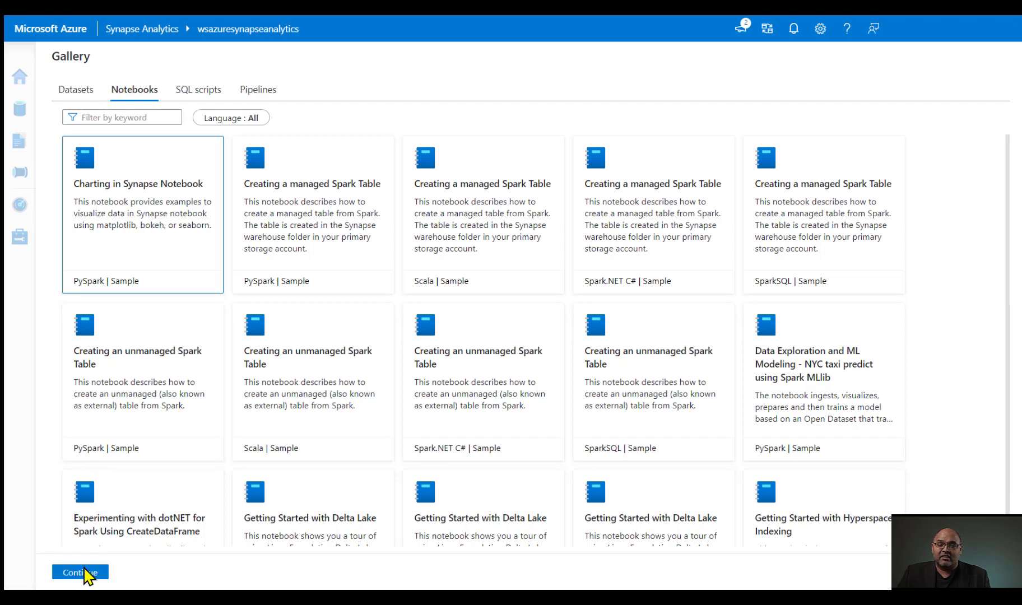
# Step: Continue to the preview of the Charting in Synapse Notebook sample
pyautogui.click(79, 572)
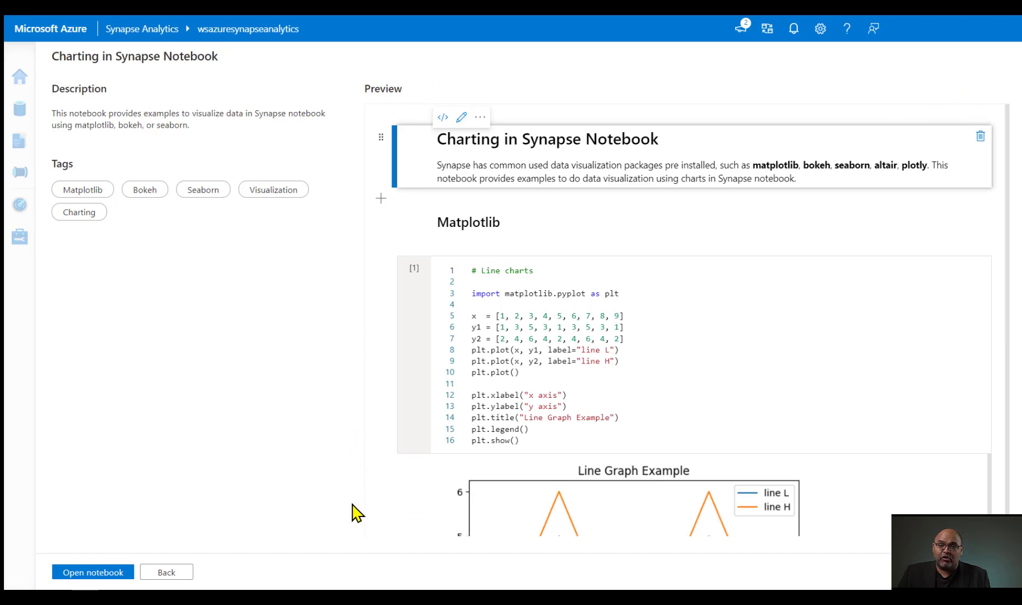
pyautogui.moveTo(171, 174)
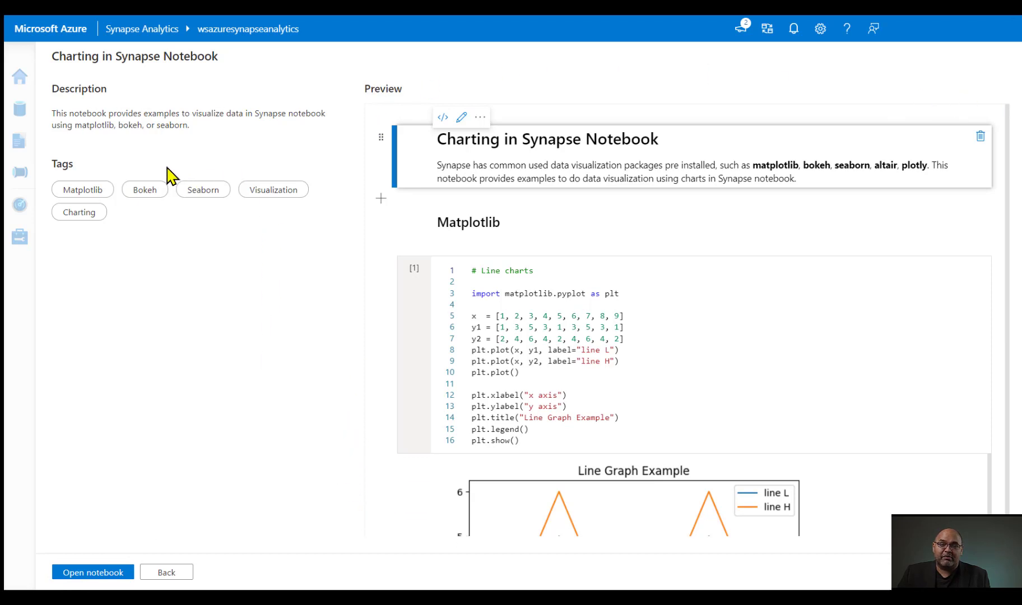
pyautogui.moveTo(132, 214)
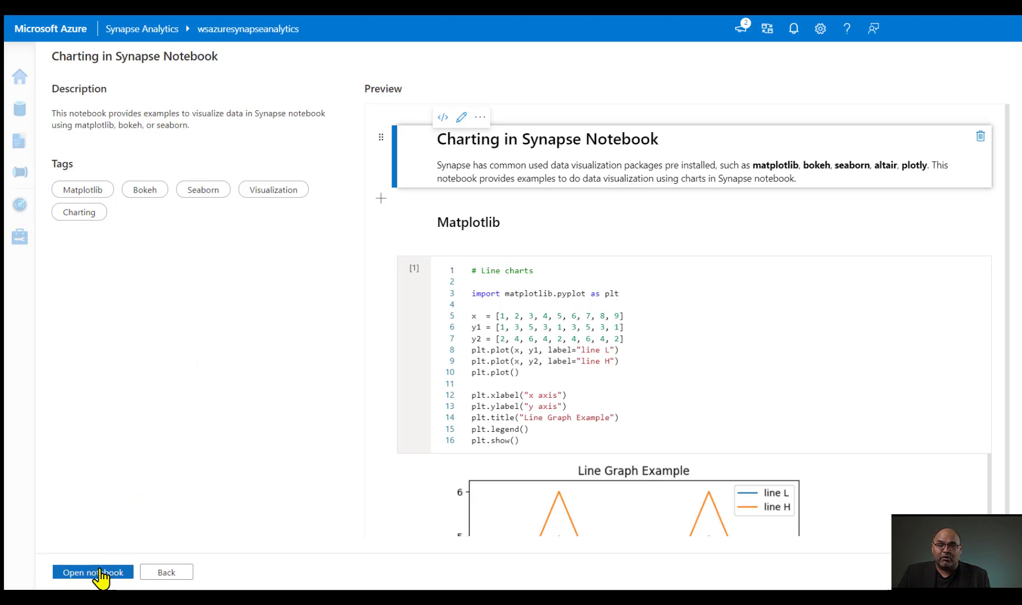
# Step: Add Charting in Synapse Notebook to the workspace and attach it to the analytics1 Spark pool
pyautogui.click(92, 572)
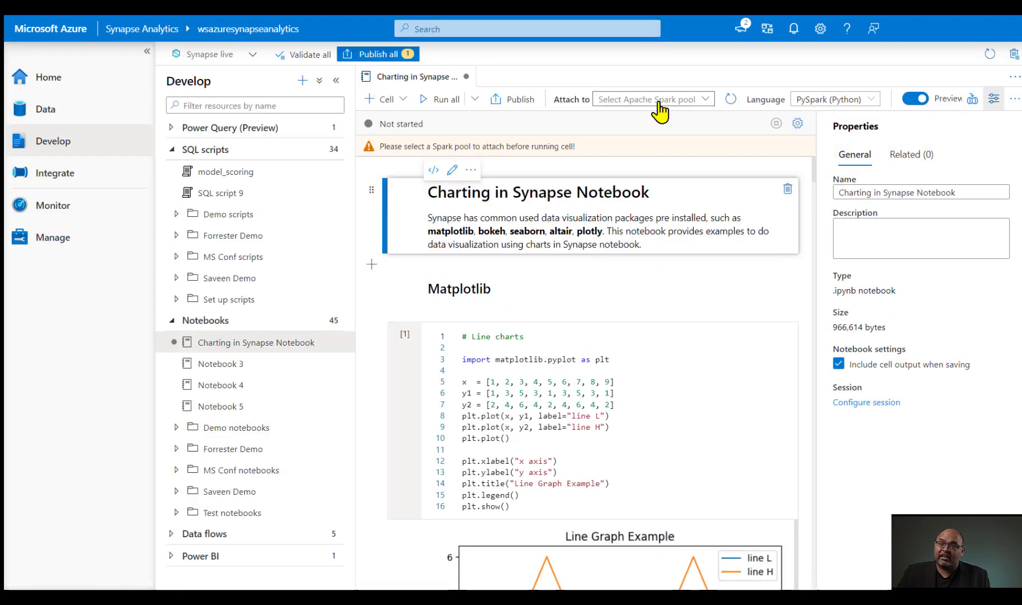
pyautogui.click(651, 98)
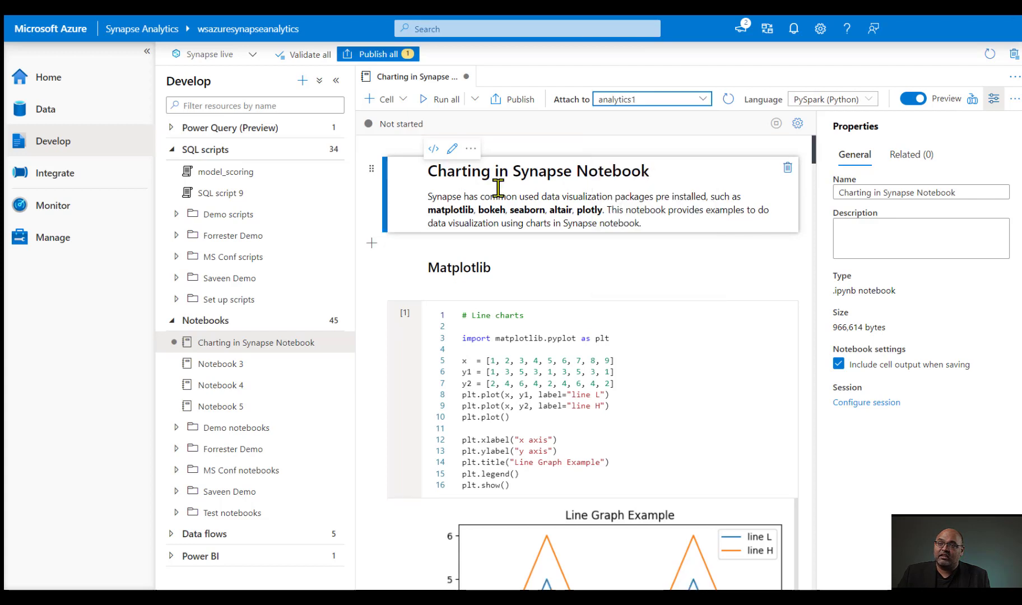
pyautogui.moveTo(693, 268)
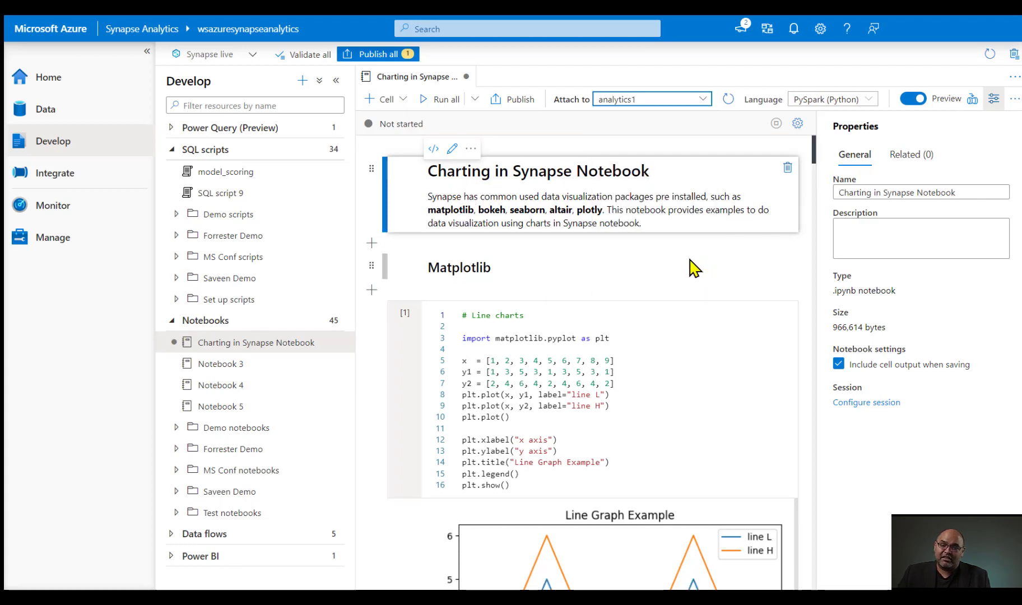